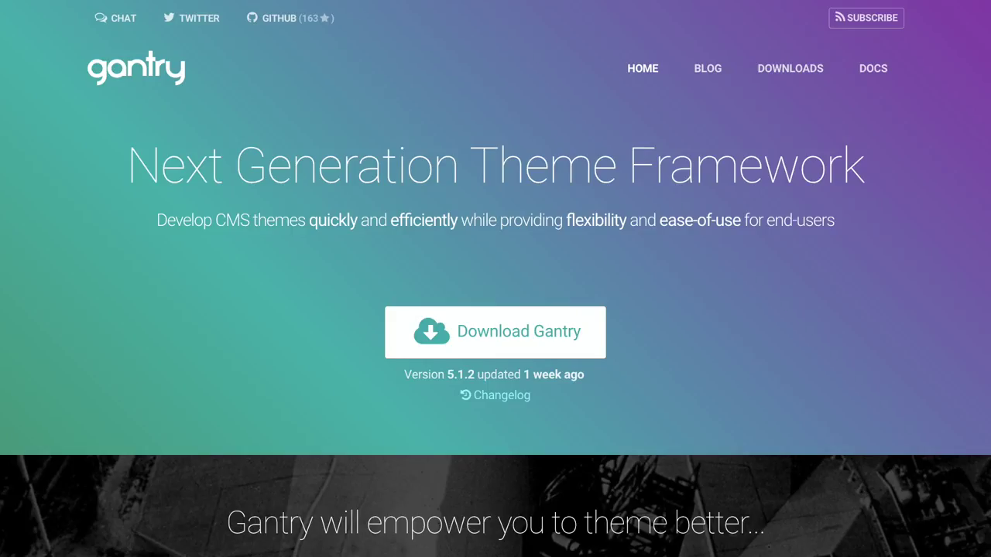
Go to the Gantry 5 source repository on GitHub from the gantry.org top bar
left_click(278, 18)
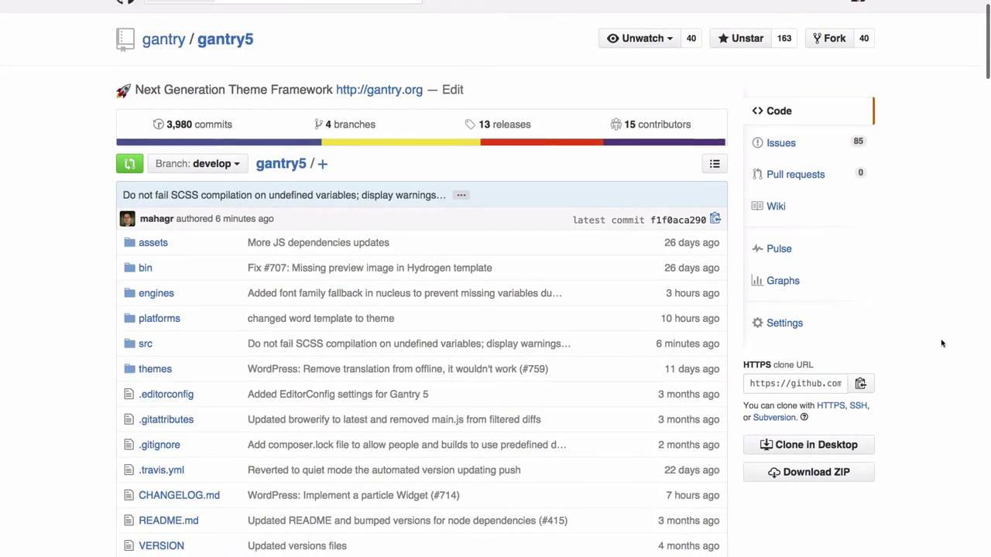
scroll("down", 3)
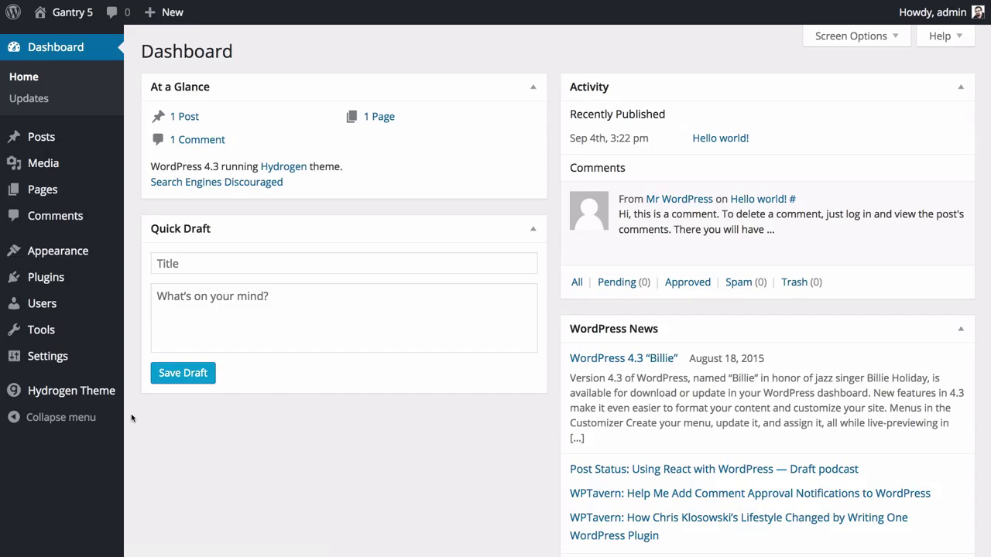
mouse_move(146, 427)
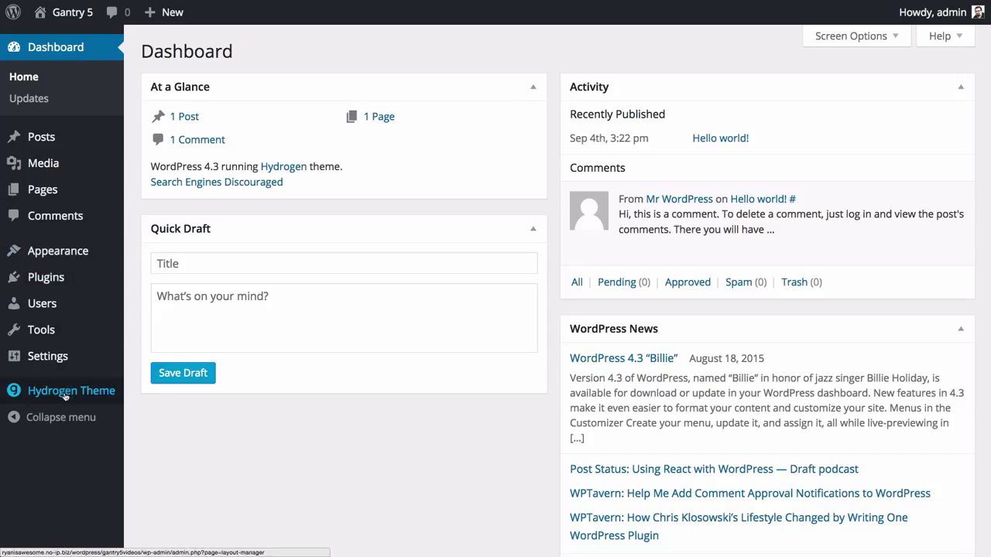
mouse_move(124, 414)
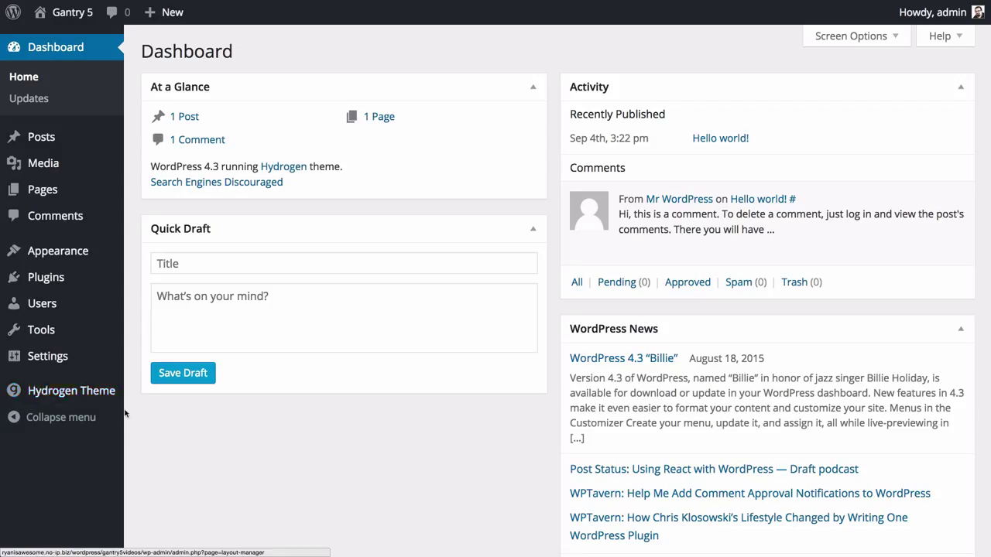
Enter the Hydrogen theme's Gantry admin and show its Outlines overview
left_click(71, 390)
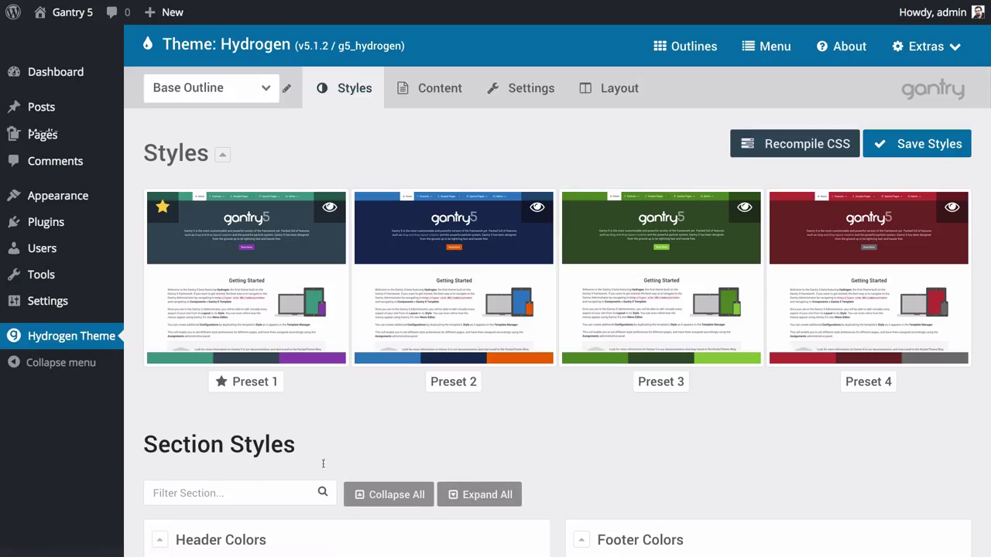
mouse_move(463, 421)
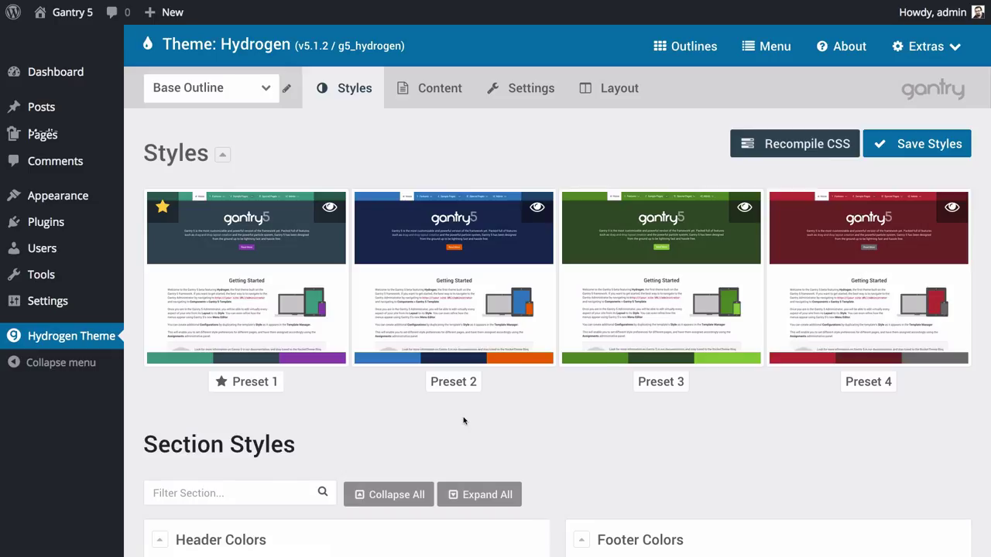
left_click(684, 46)
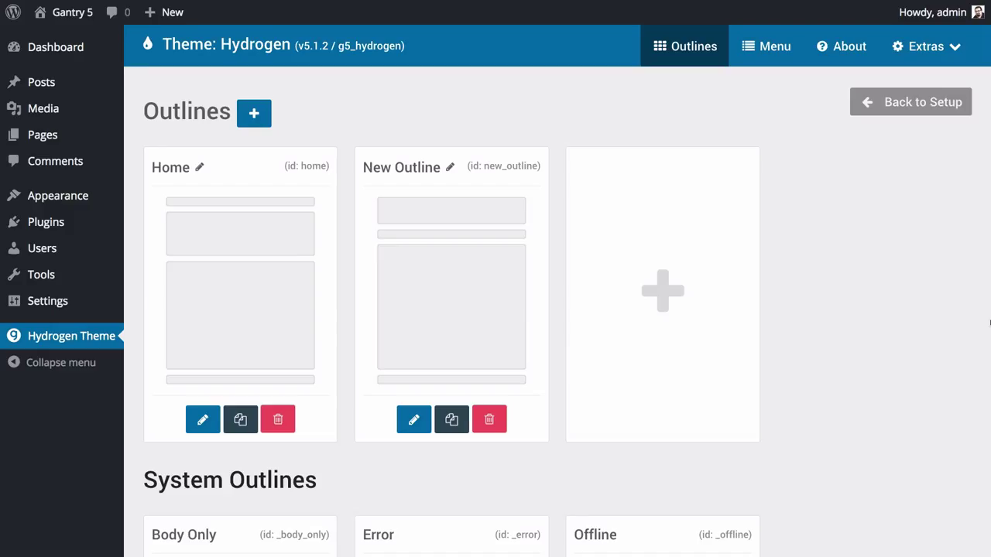
mouse_move(325, 158)
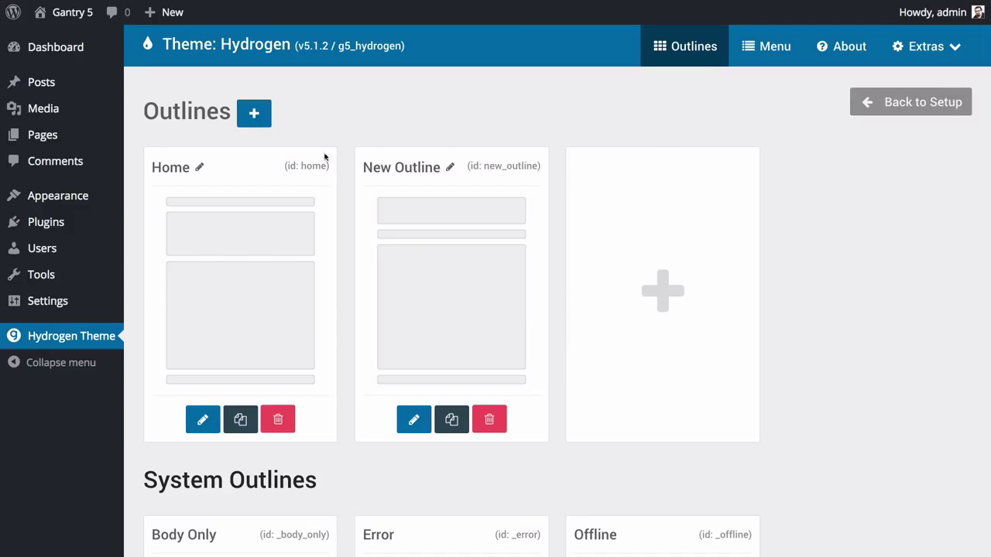
mouse_move(780, 223)
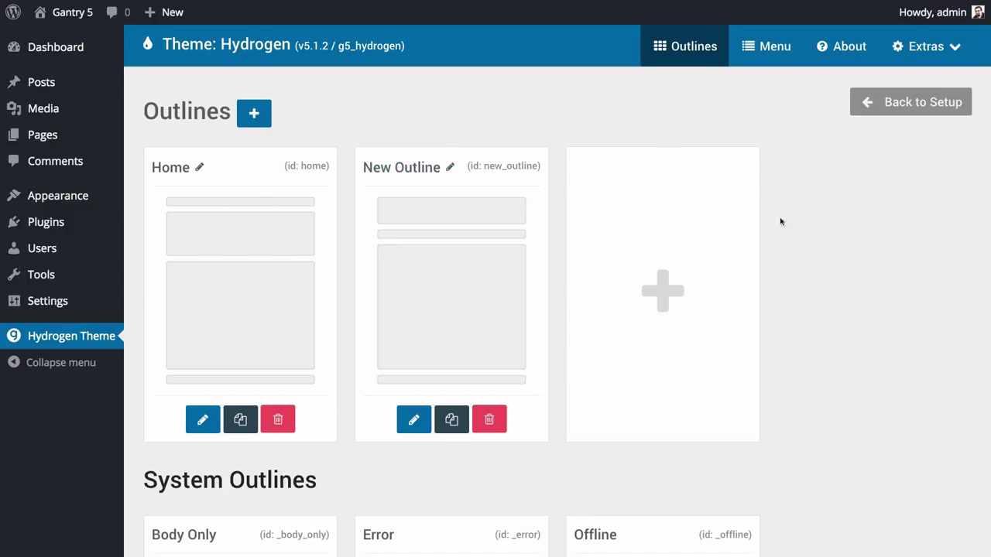
scroll("down", 3)
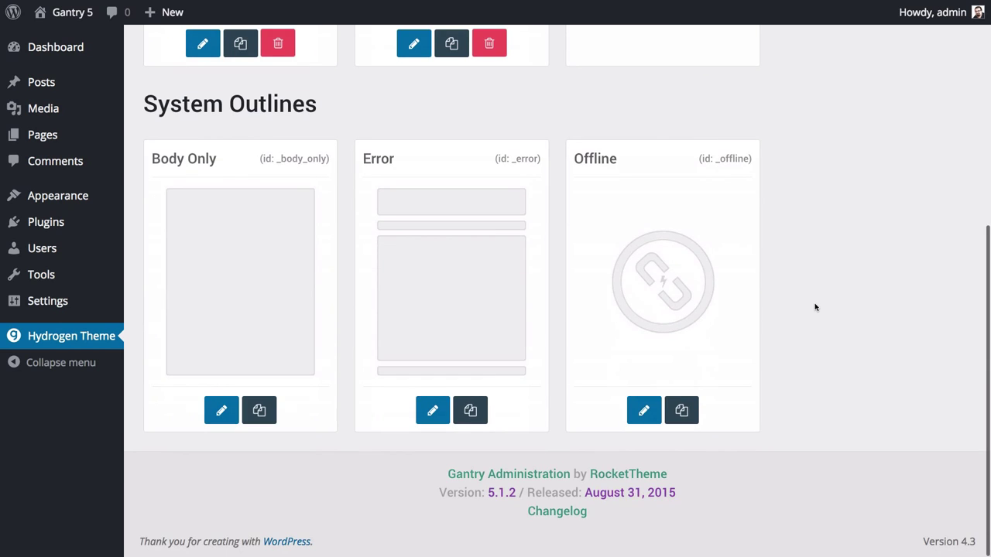
scroll("up", 3)
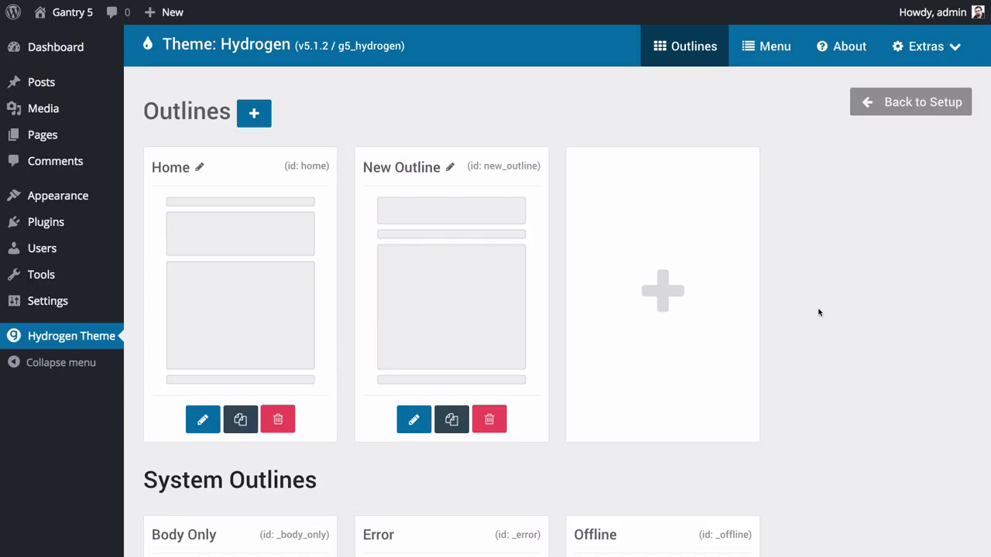
mouse_move(301, 99)
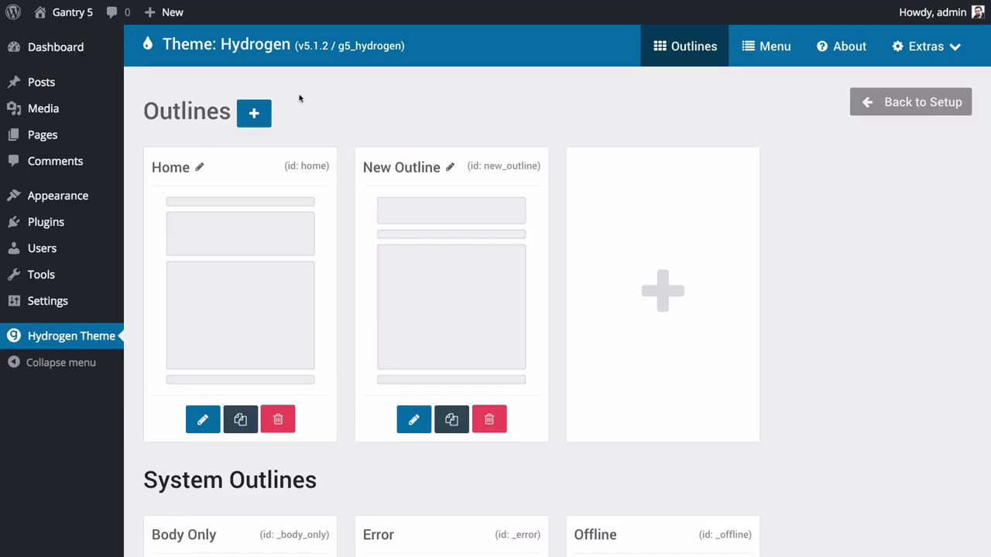
mouse_move(192, 390)
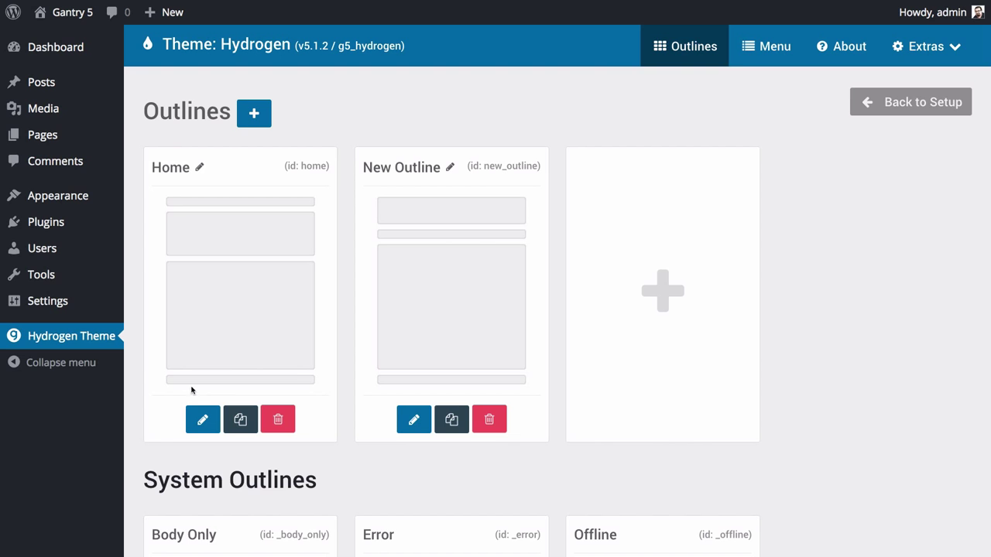
Browse the Base Outline's settings and layout editor, then switch toward the Home outline
left_click(203, 418)
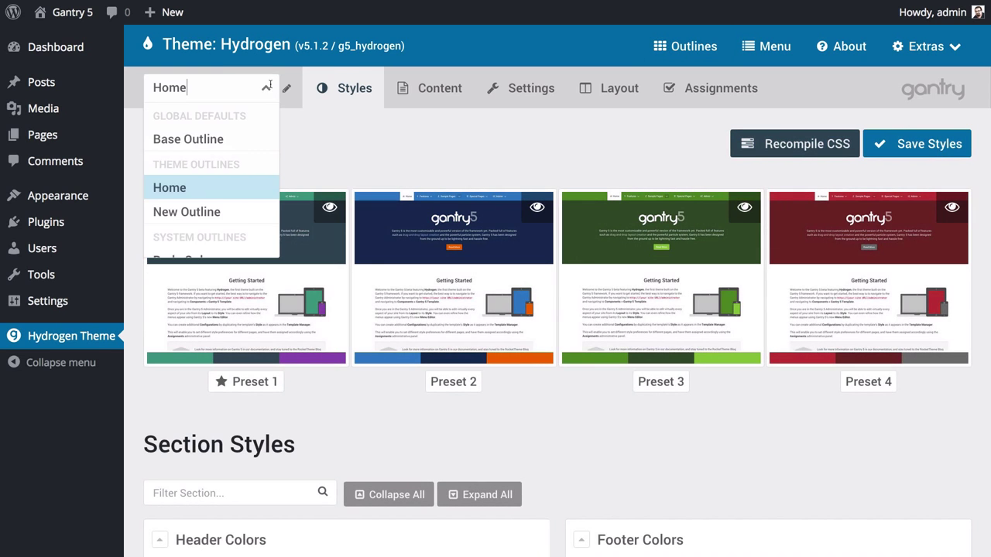
left_click(189, 139)
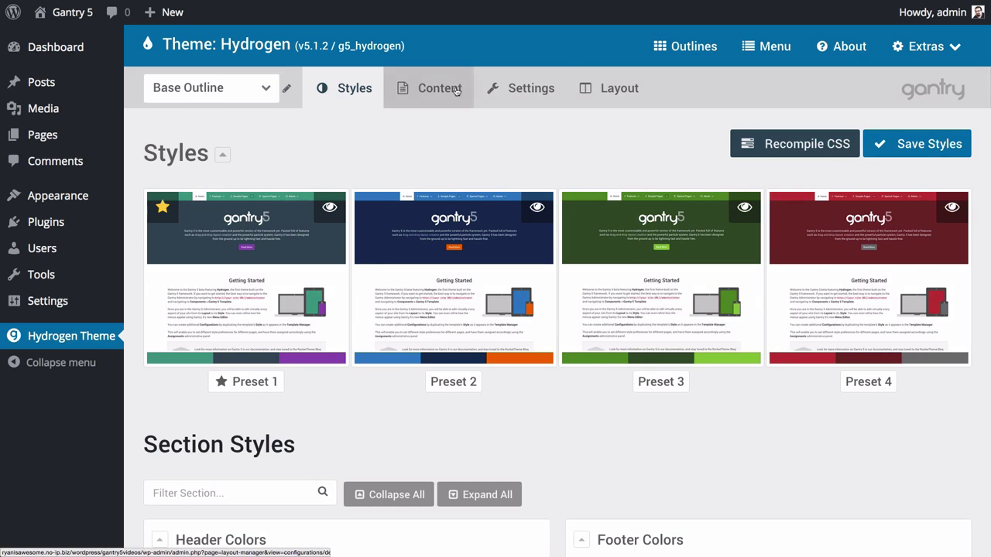
left_click(530, 86)
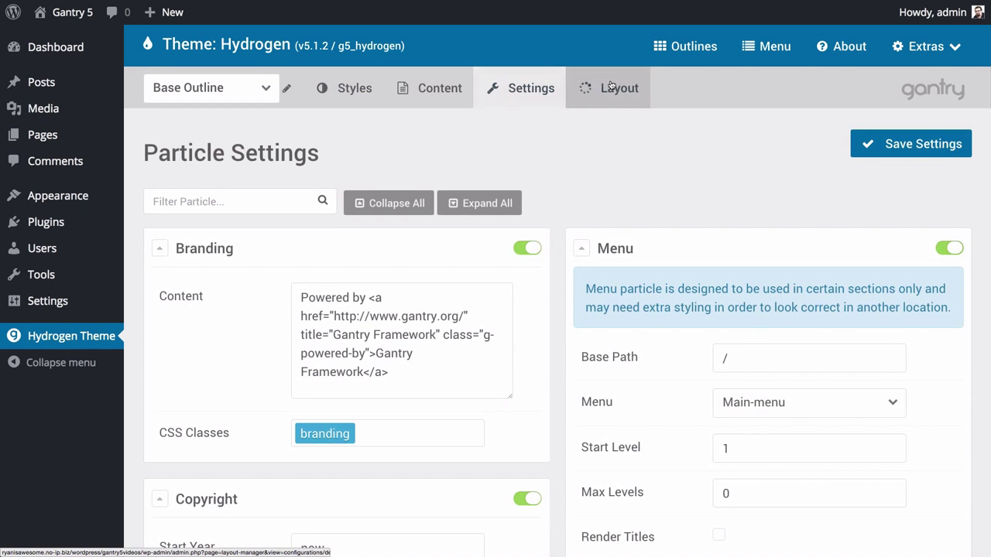
left_click(619, 87)
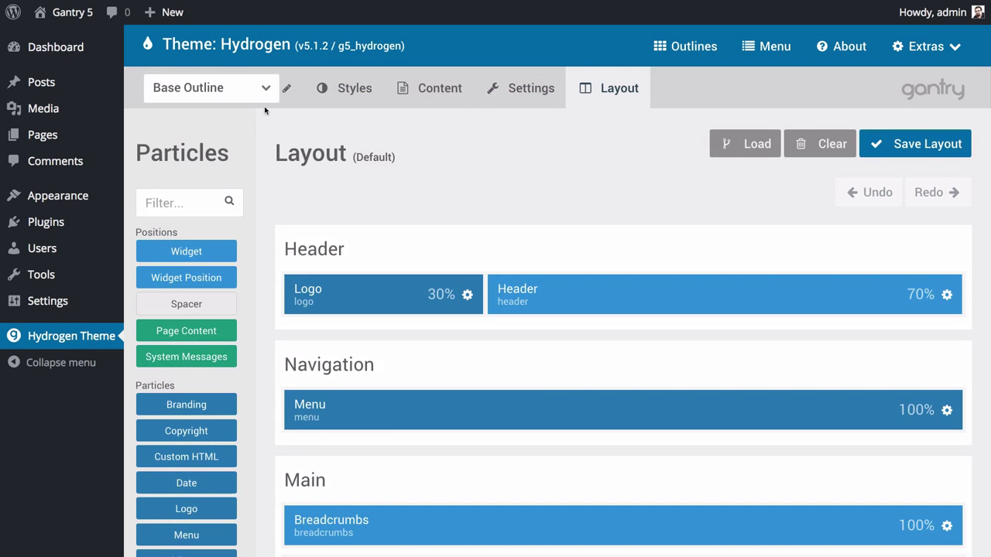
mouse_move(494, 182)
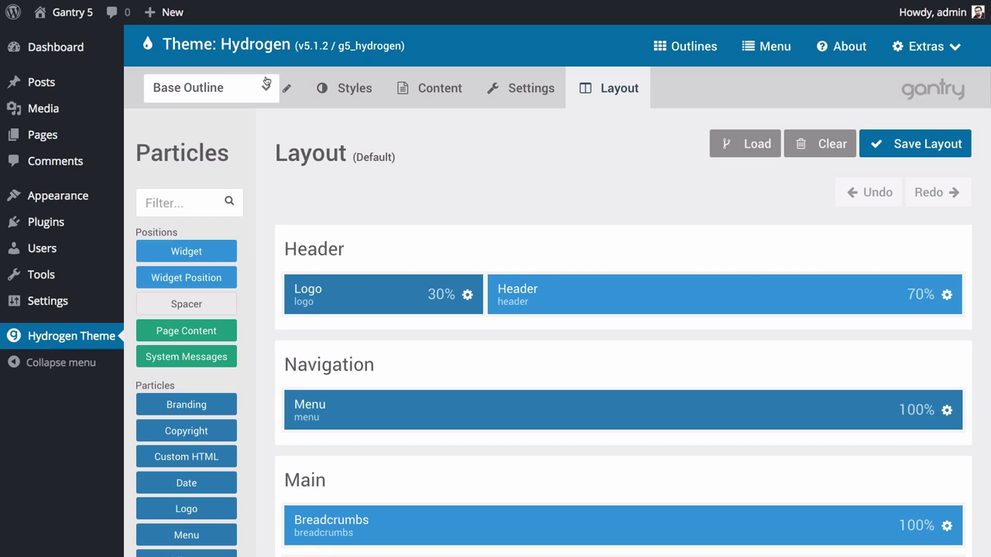
left_click(211, 87)
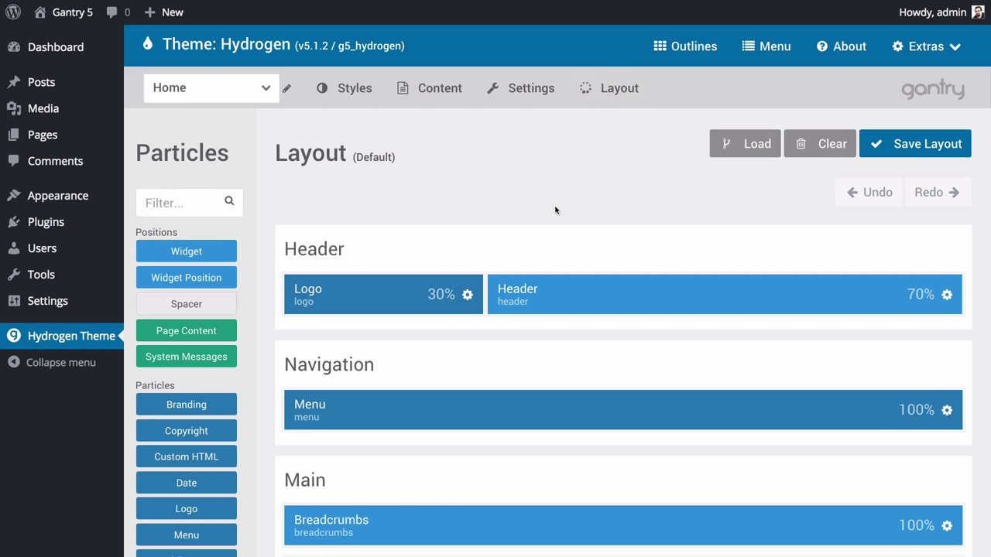
Load the Home outline and browse its particle settings, Branding override and styles
left_click(211, 87)
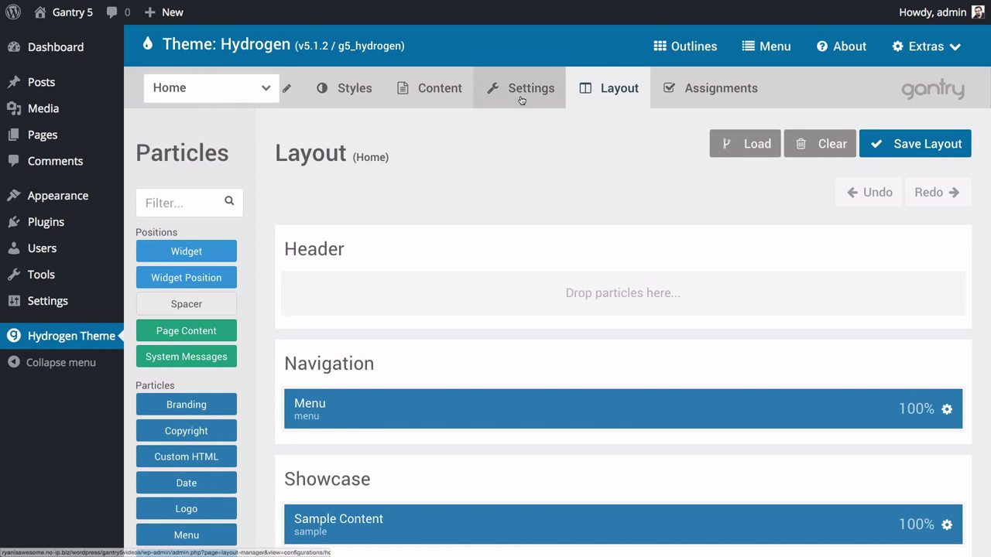
left_click(531, 87)
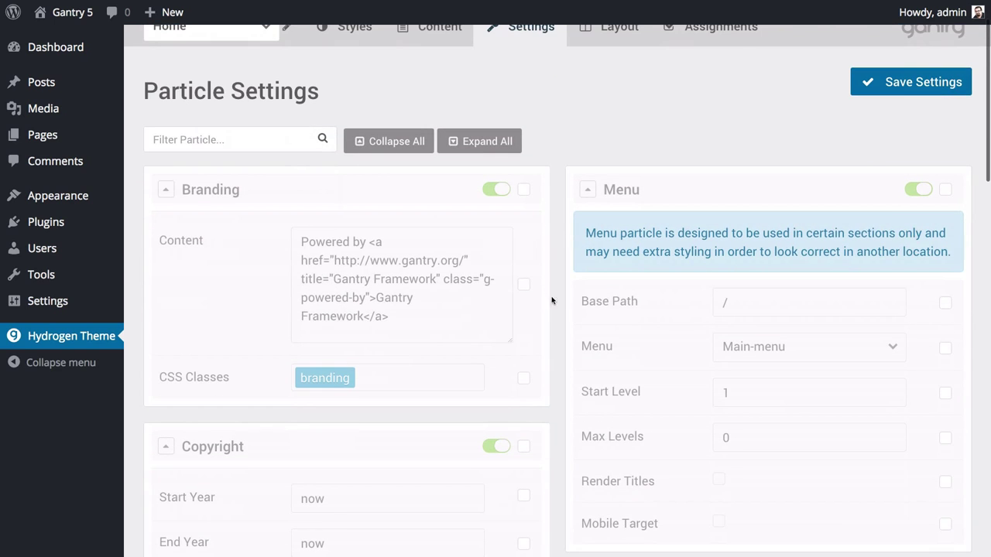
left_click(523, 285)
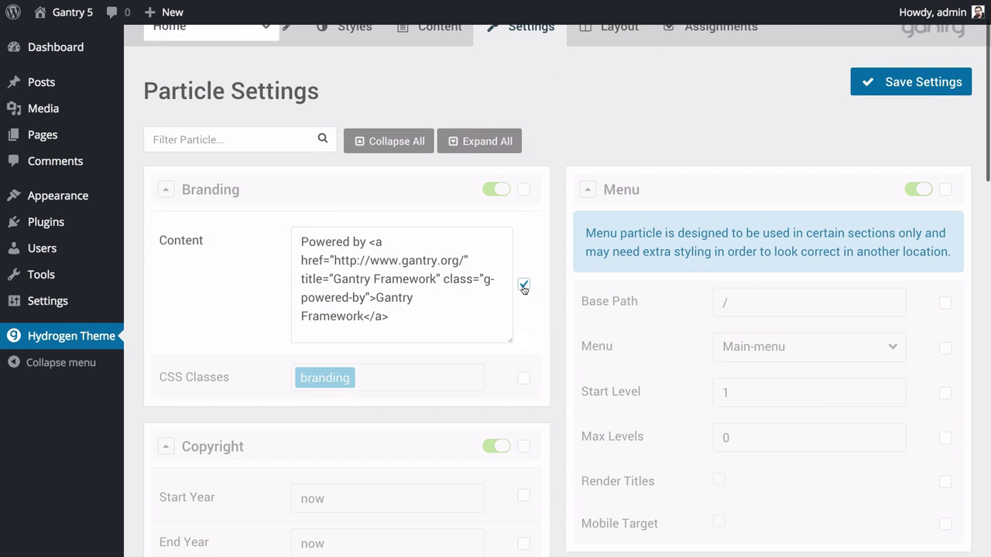
scroll("up", 3)
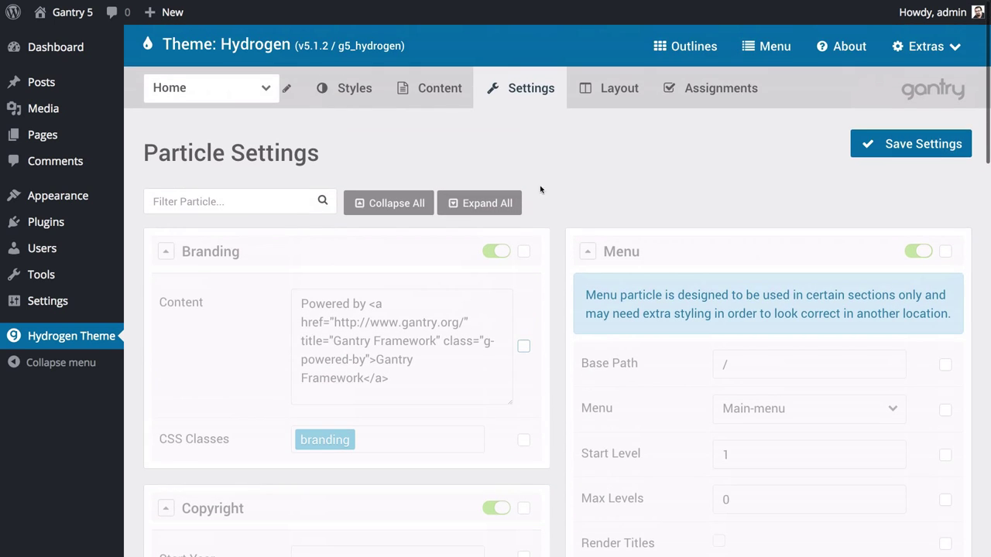
left_click(355, 87)
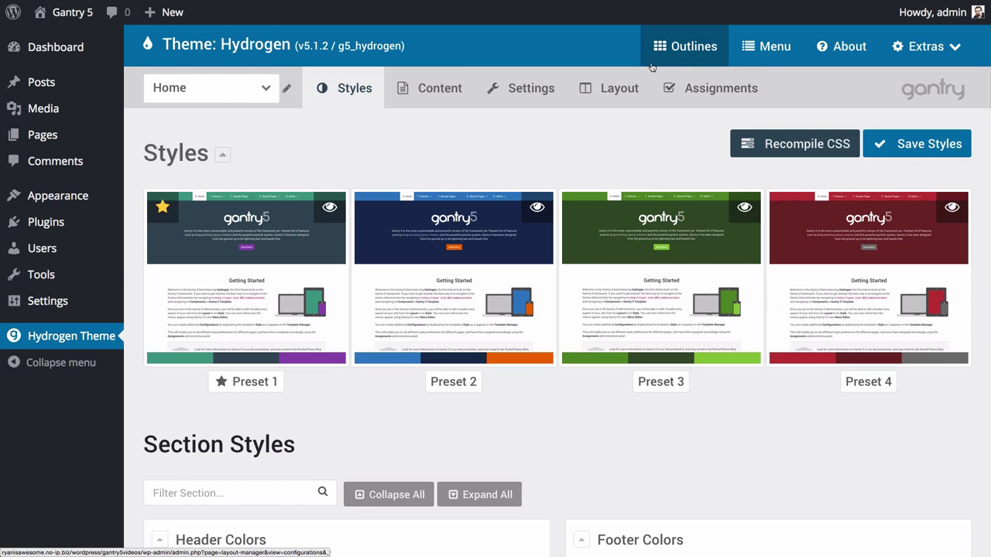
Review the Home outline's page assignments, then move to the Main-menu Menu Editor
left_click(709, 87)
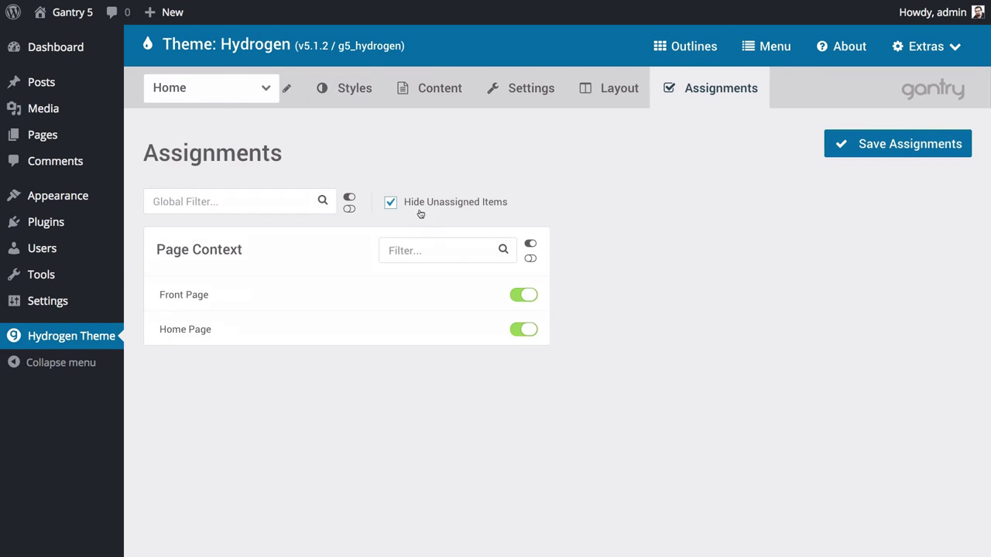
left_click(523, 294)
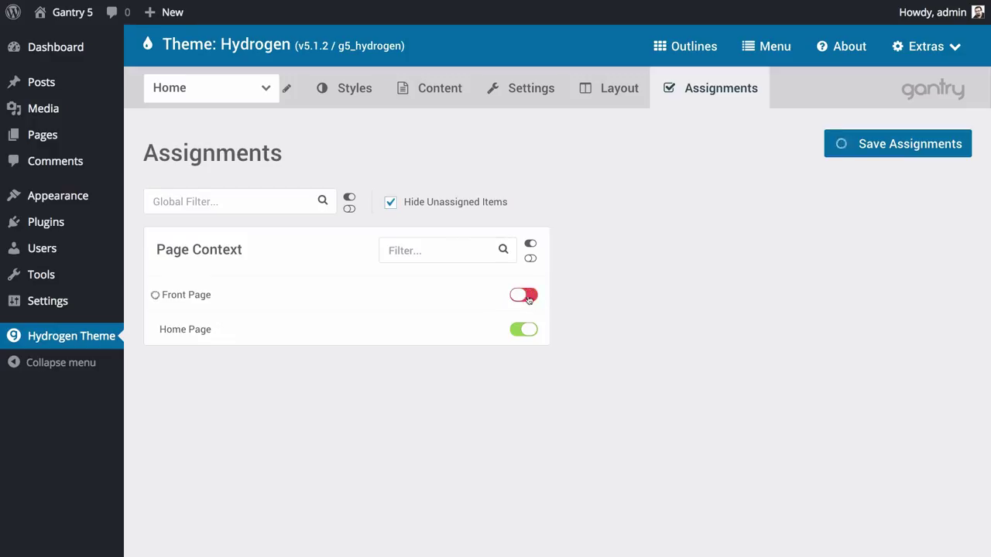
left_click(523, 294)
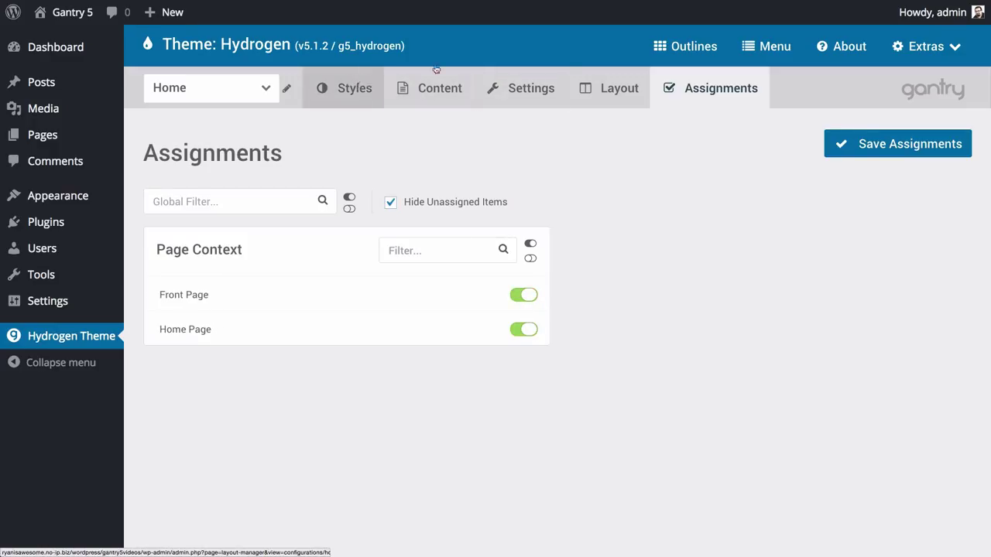
left_click(774, 47)
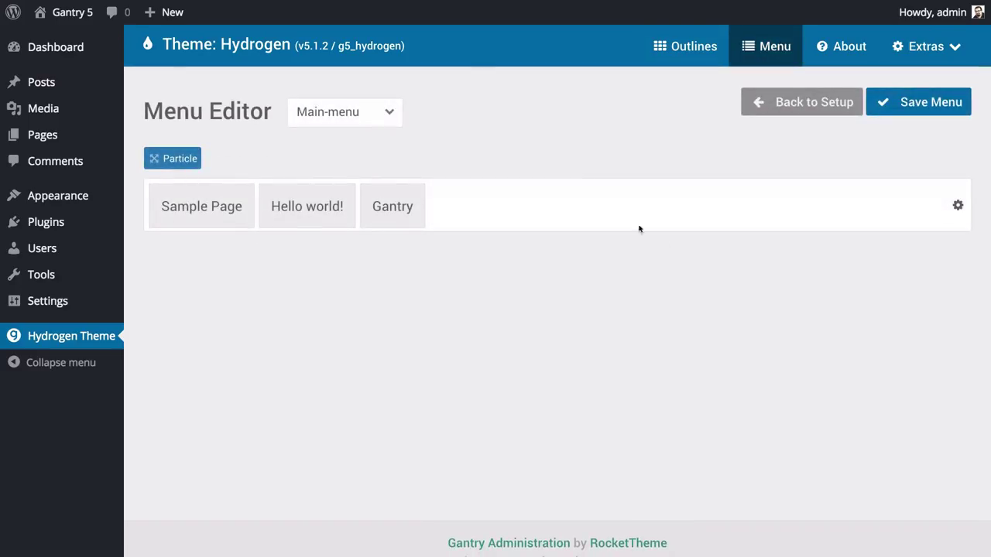
left_click(344, 112)
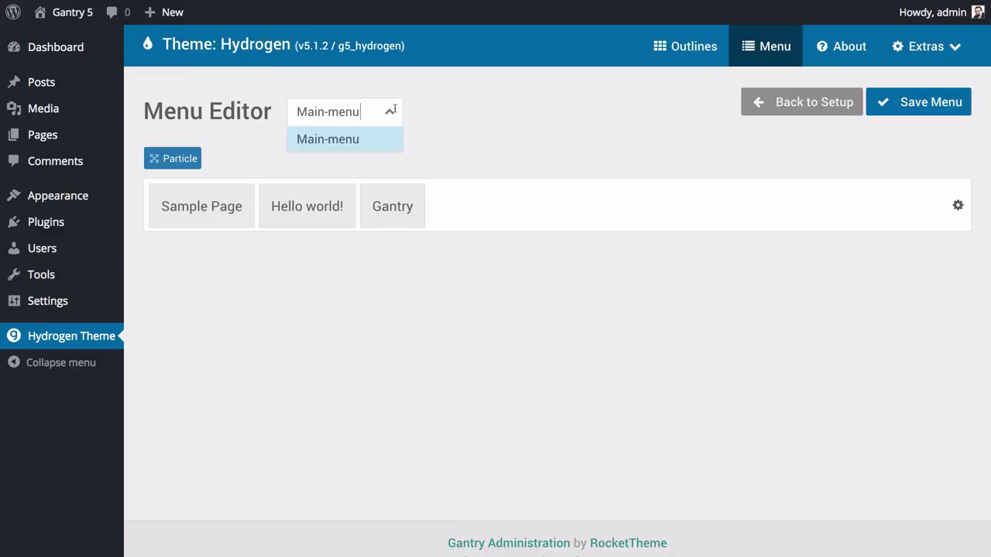
left_click(328, 139)
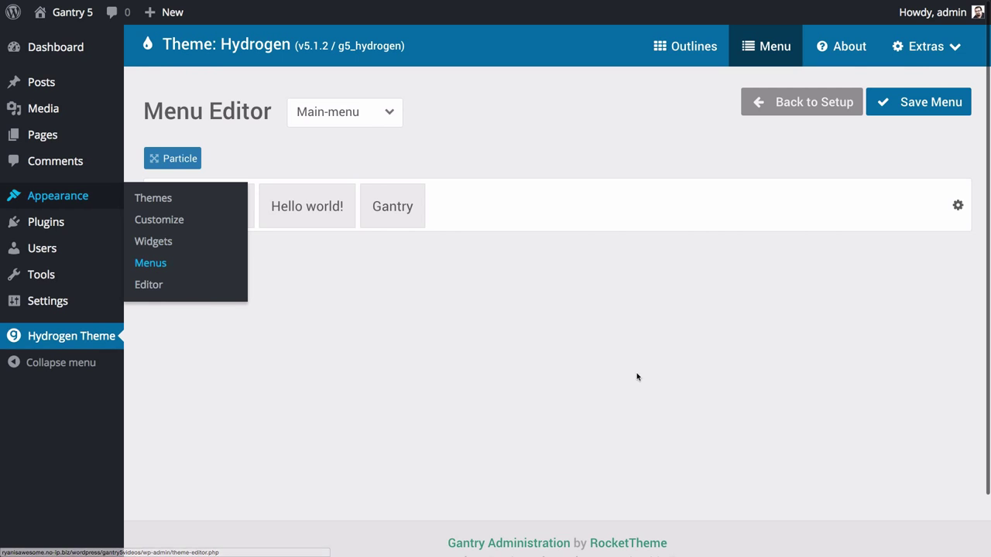
left_click(150, 263)
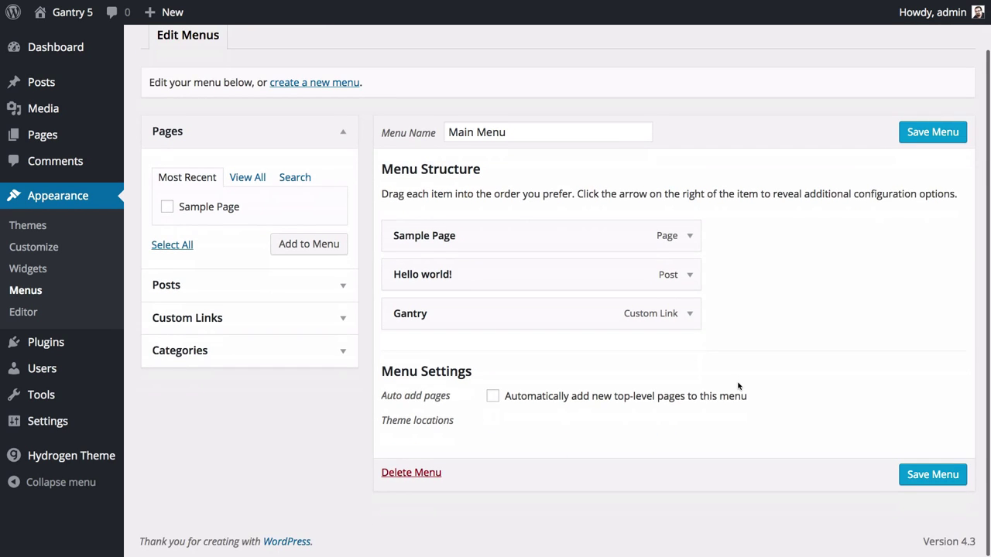
scroll("up", 3)
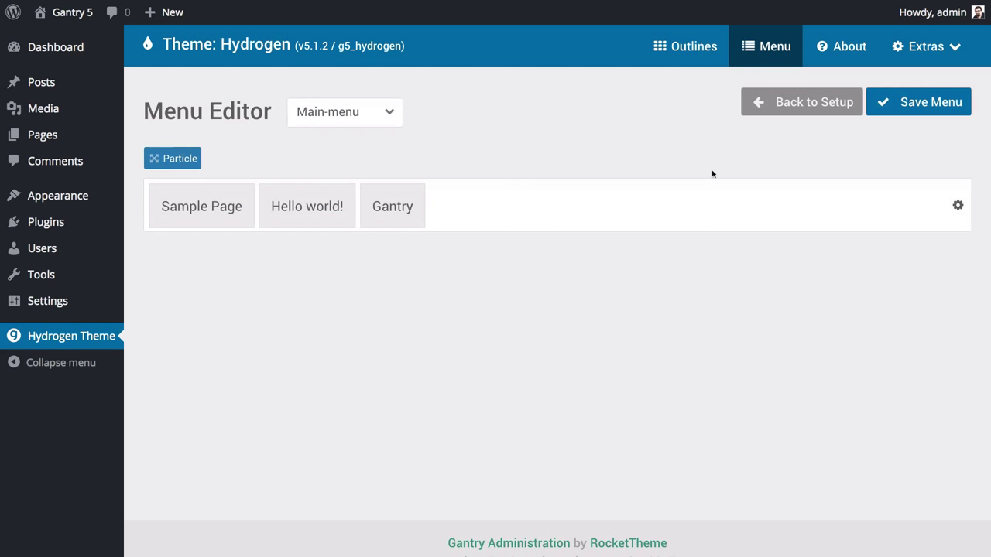
mouse_move(486, 347)
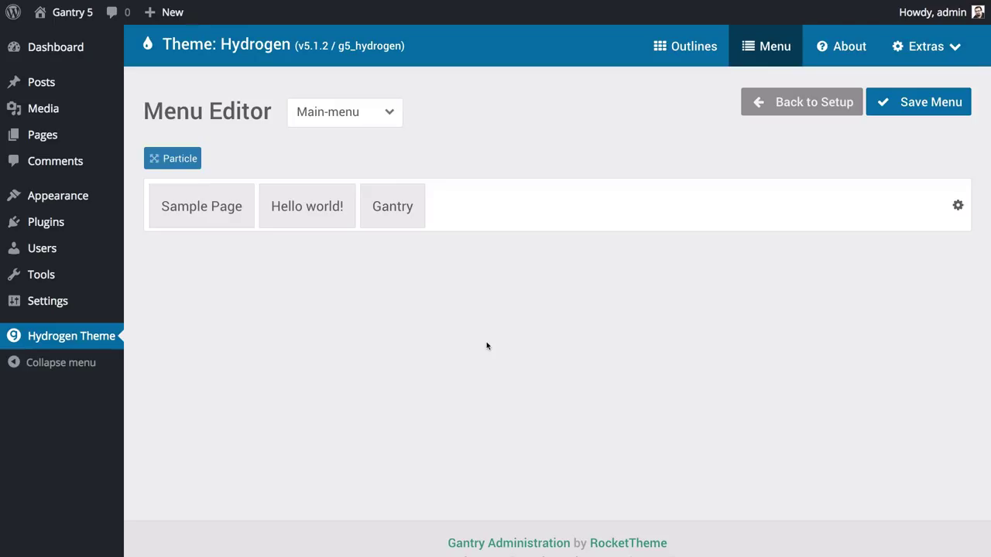
Add a Date particle to Main-menu between Hello world! and Gantry
left_click(306, 206)
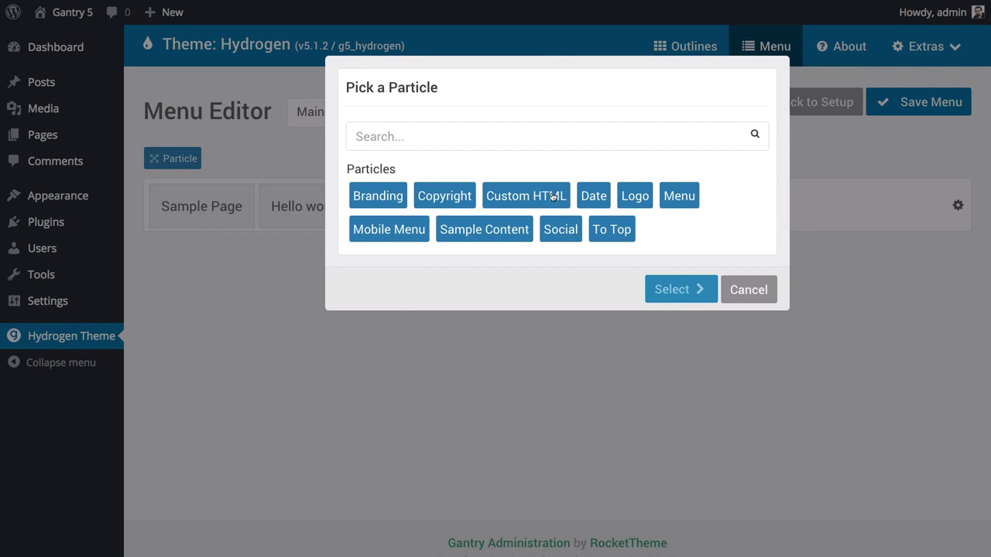
mouse_move(622, 234)
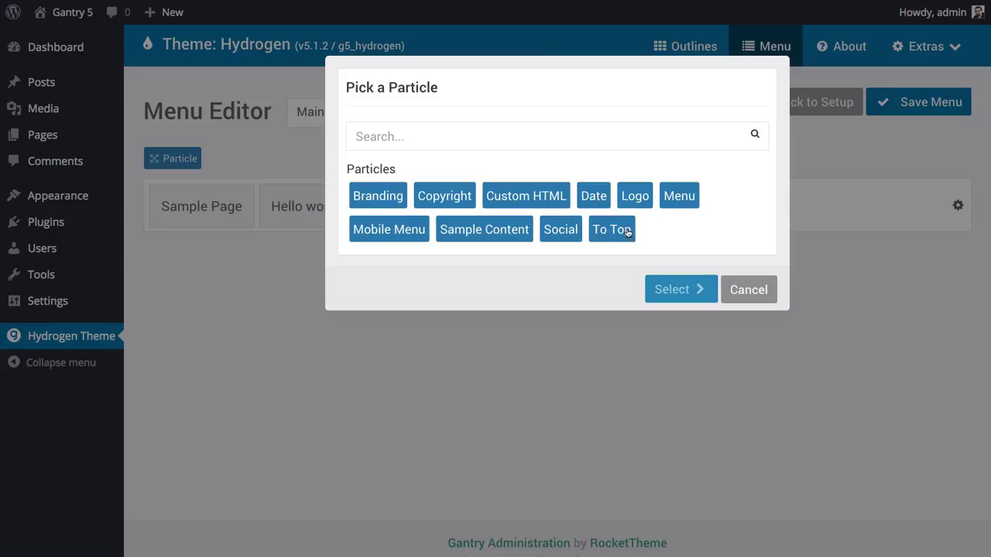
mouse_move(595, 195)
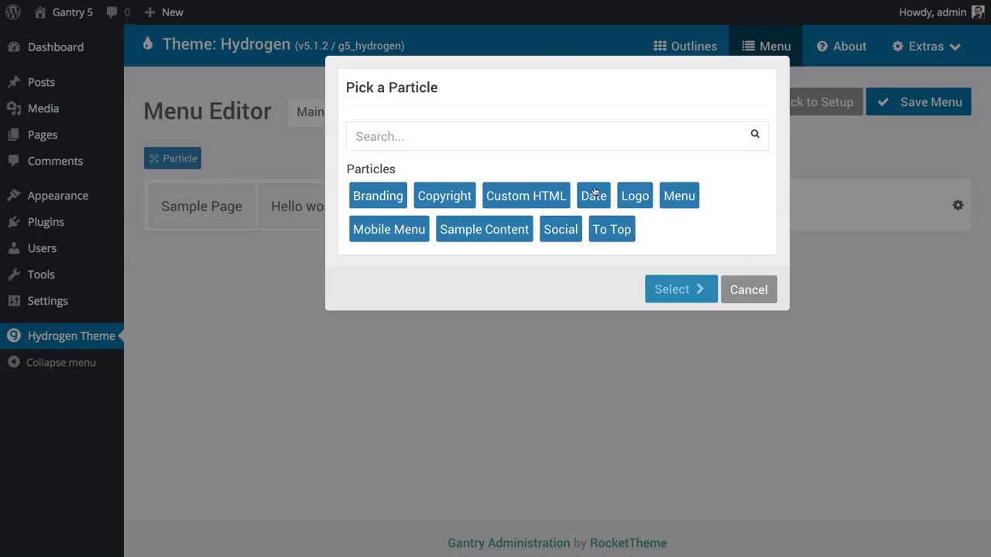
left_click(593, 195)
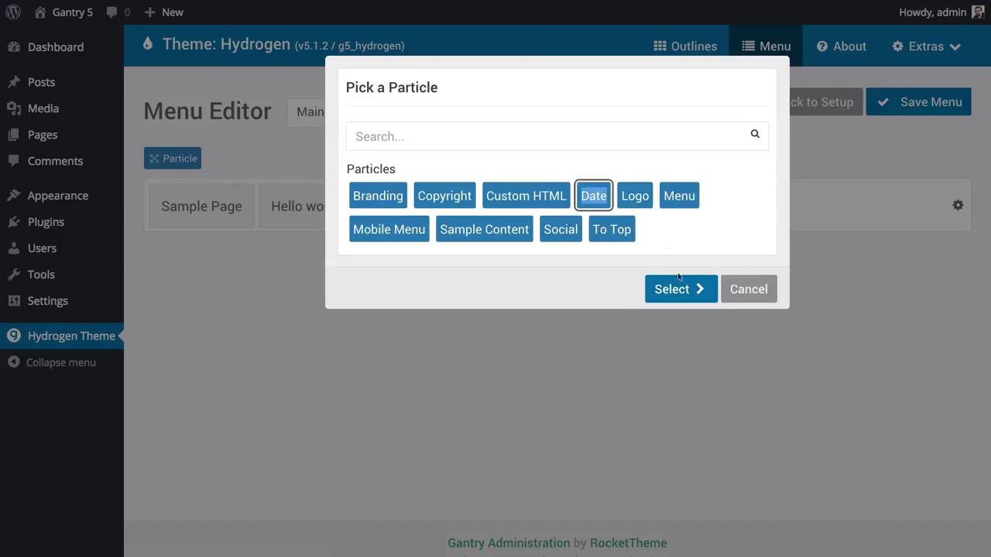
left_click(680, 289)
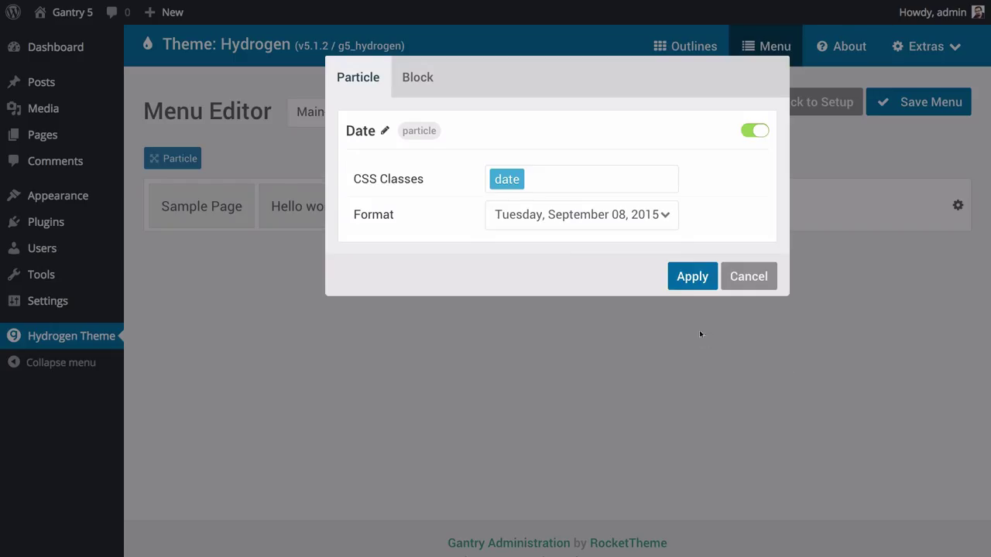
Set the Date particle's format to September 08, apply it and save the menu
left_click(580, 214)
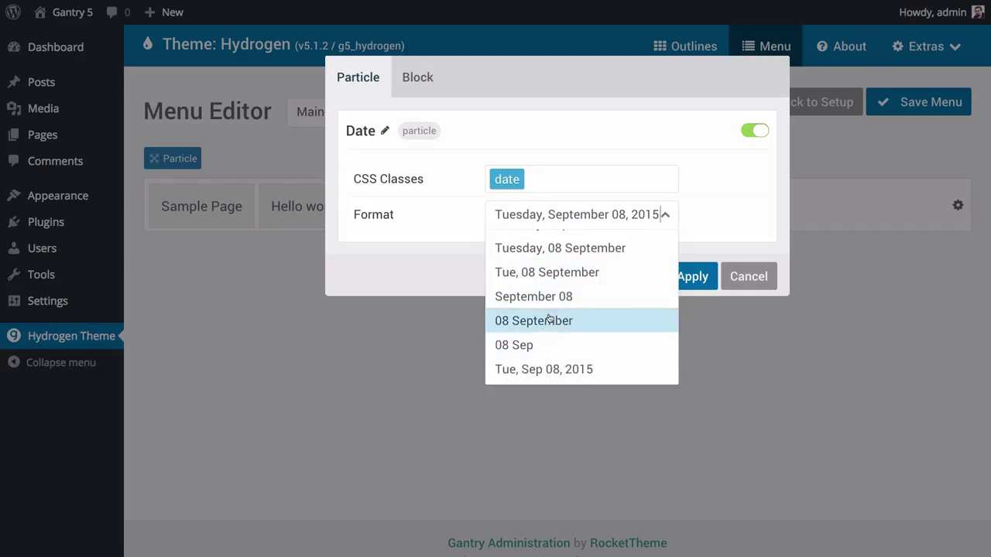
left_click(533, 297)
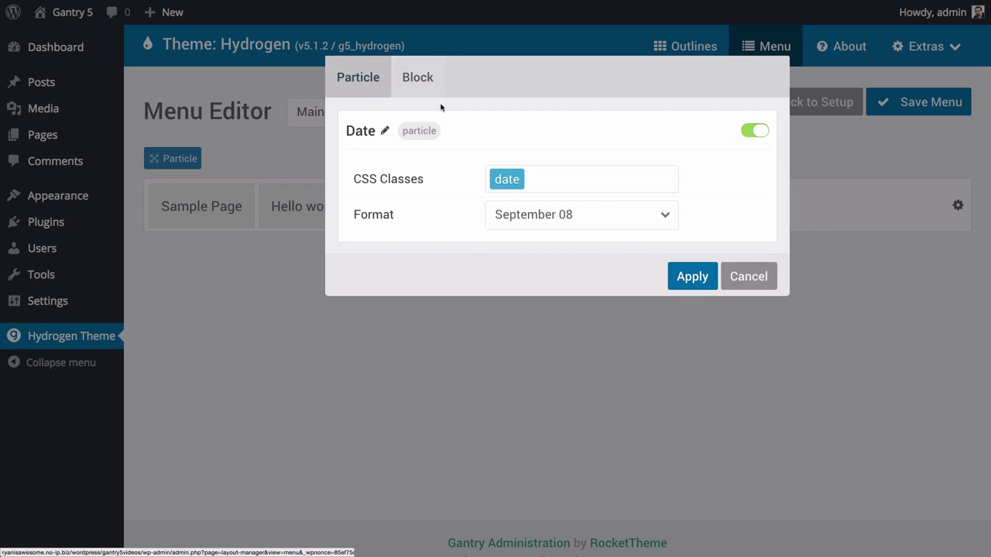
left_click(691, 276)
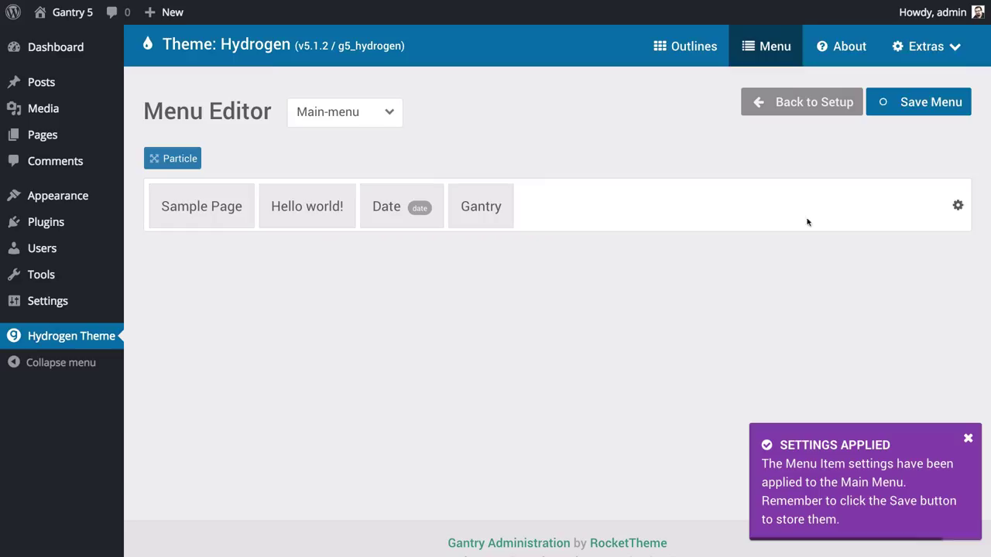
left_click(918, 102)
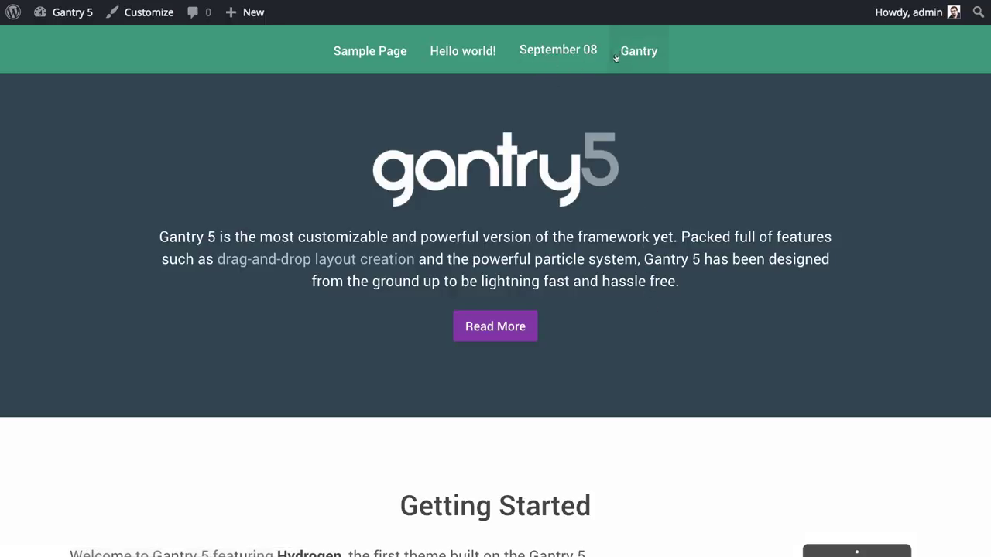
mouse_move(600, 139)
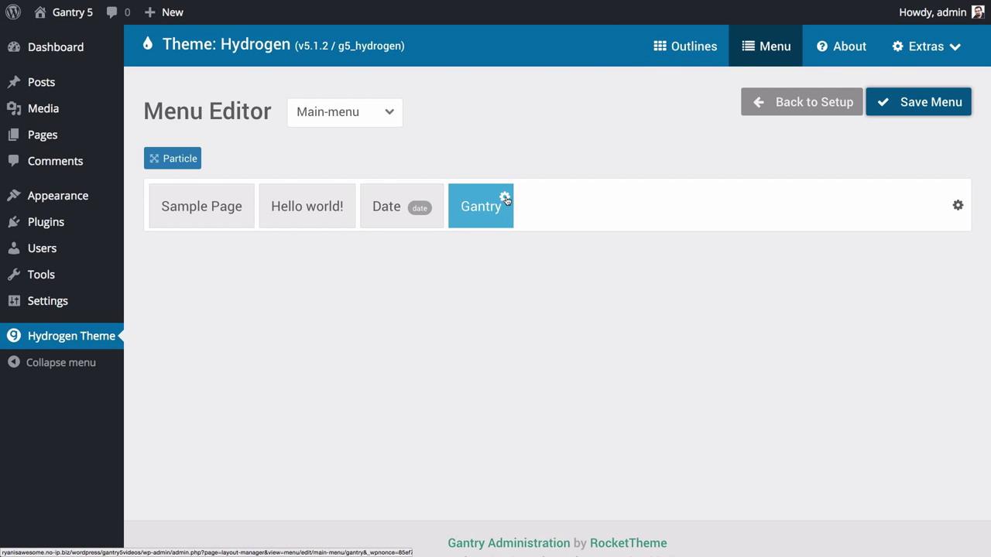
Give the Gantry menu item the fa-link icon (searched as 'li'), apply and save the menu
left_click(504, 195)
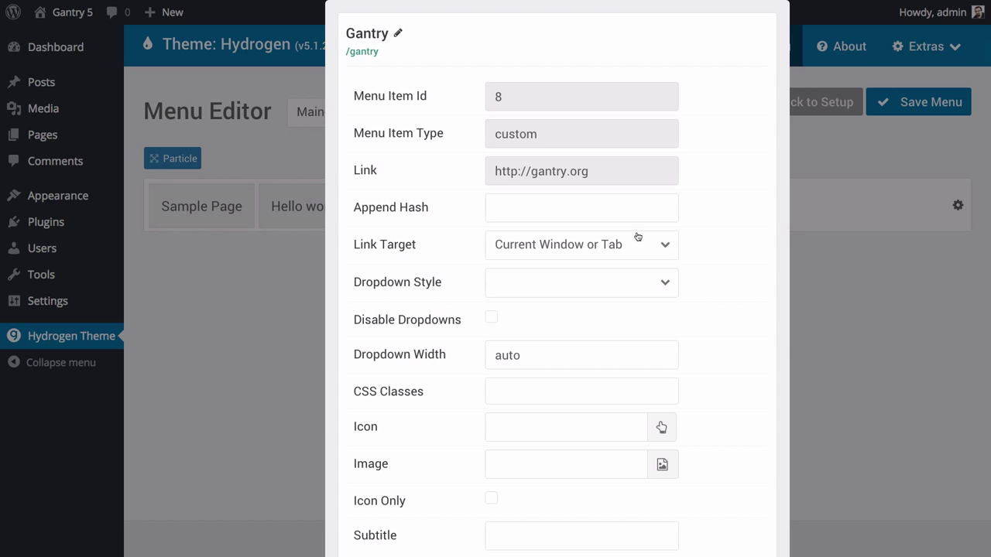
mouse_move(435, 316)
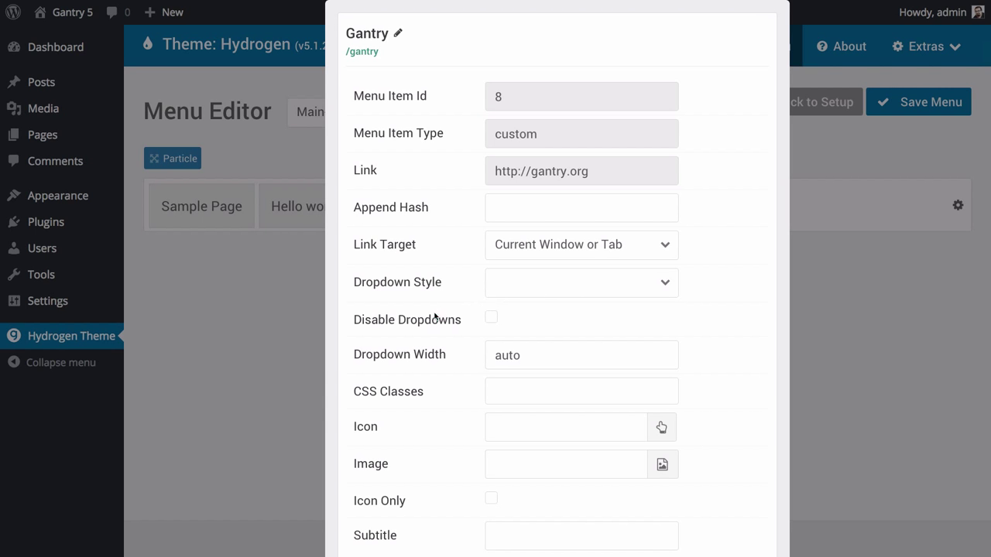
mouse_move(538, 509)
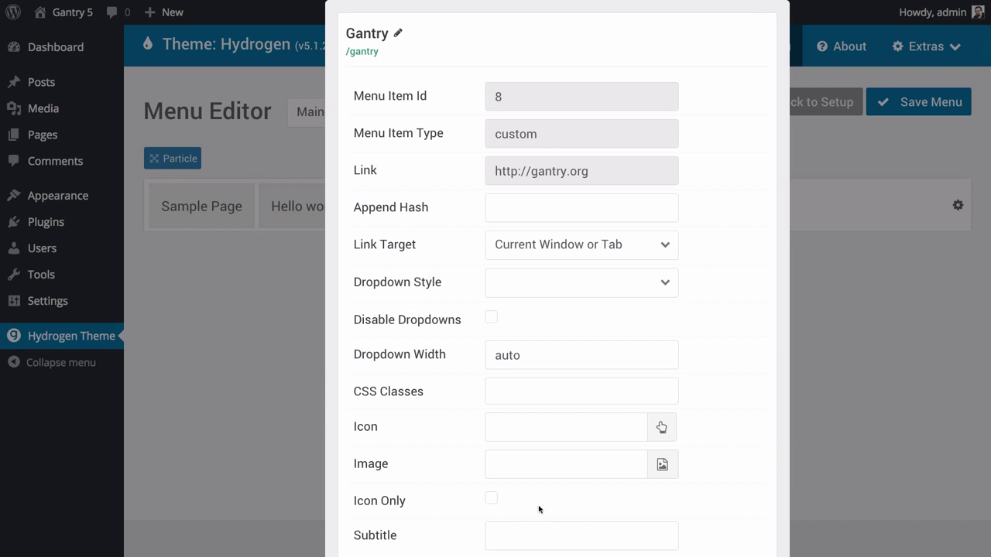
left_click(661, 427)
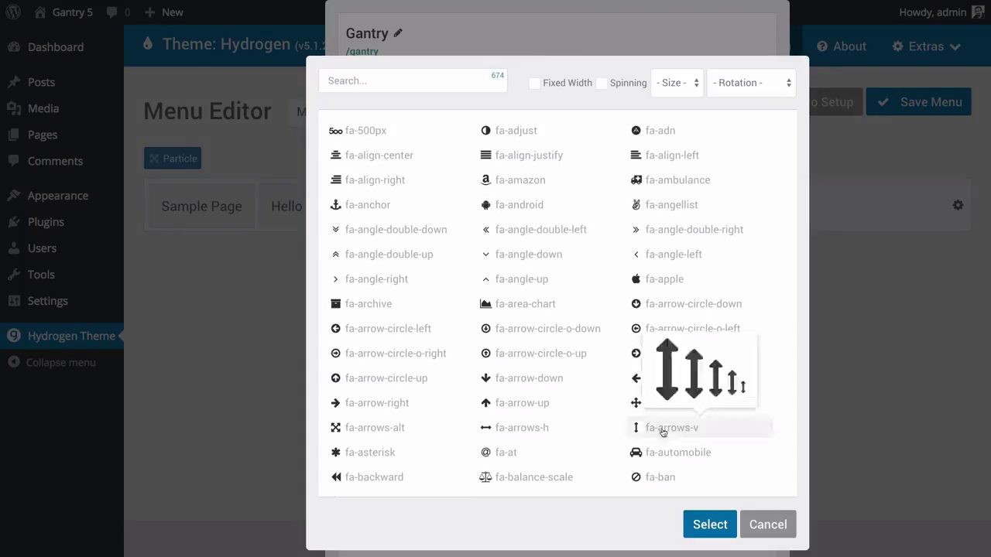
type("link")
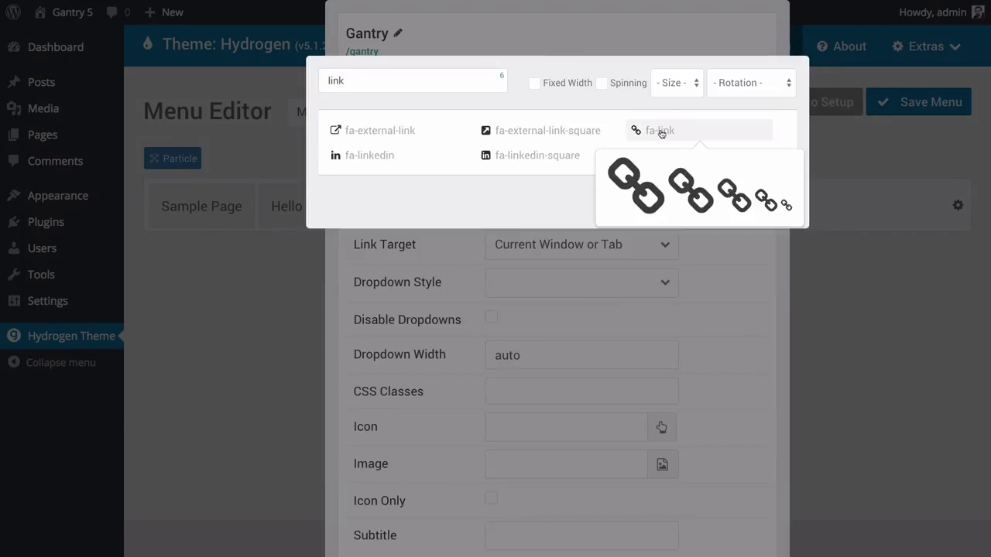
left_click(659, 130)
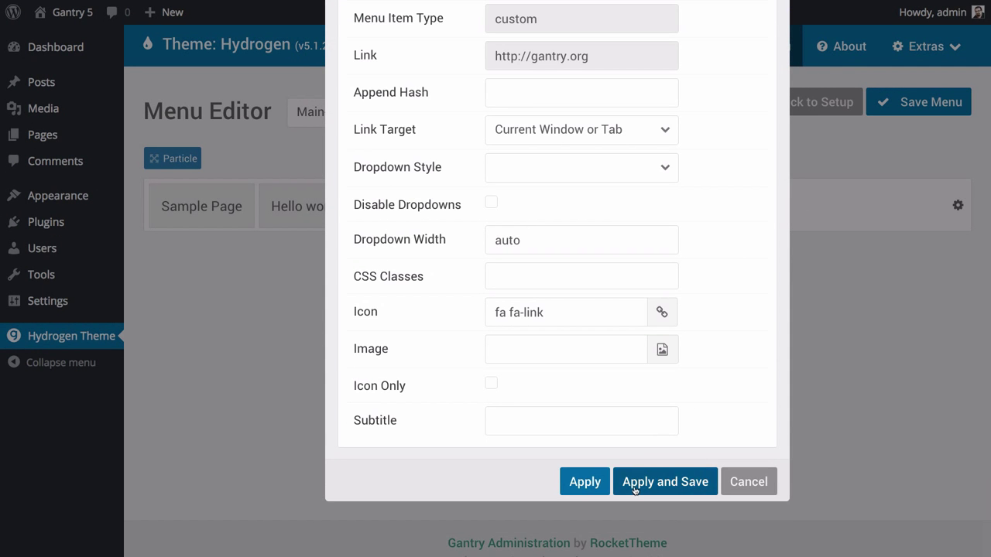
left_click(664, 481)
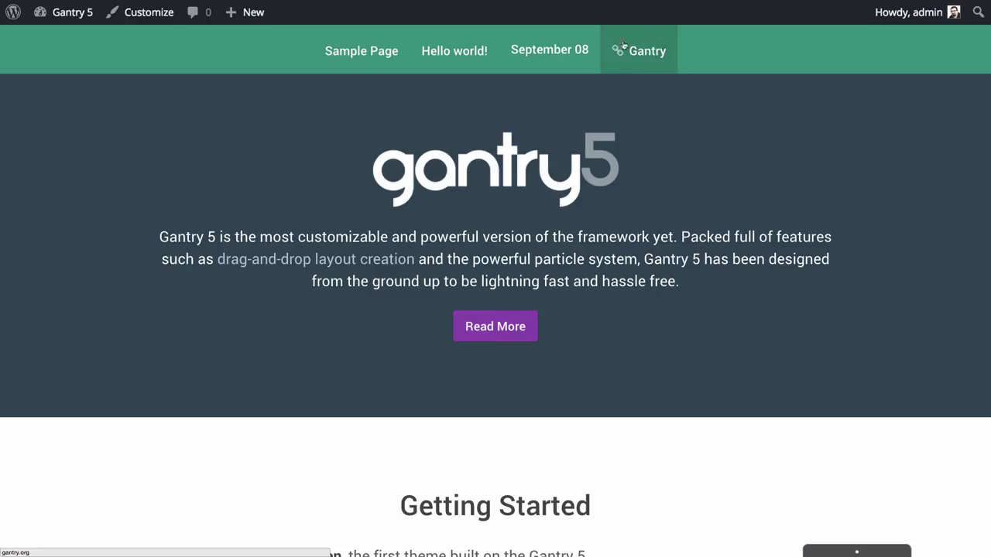
mouse_move(668, 170)
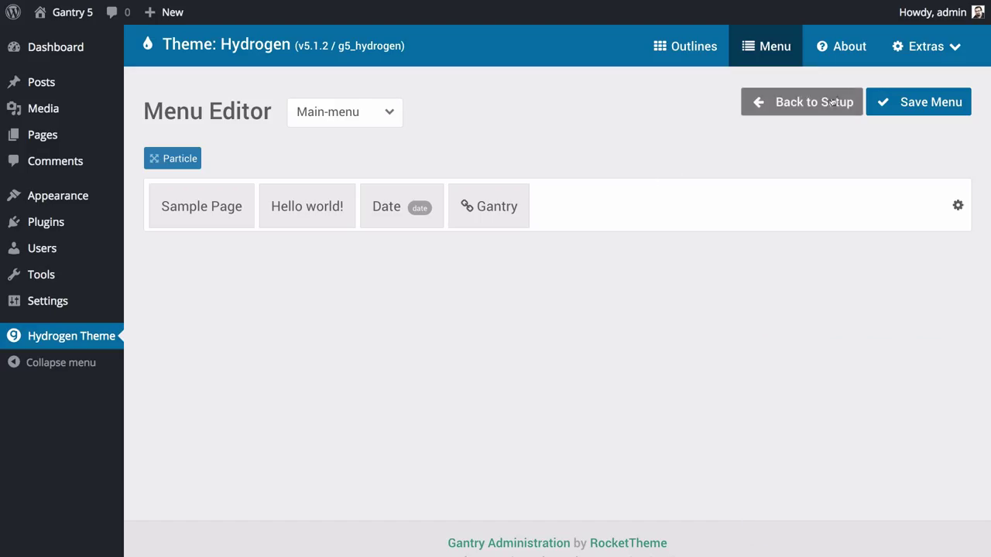
left_click(802, 102)
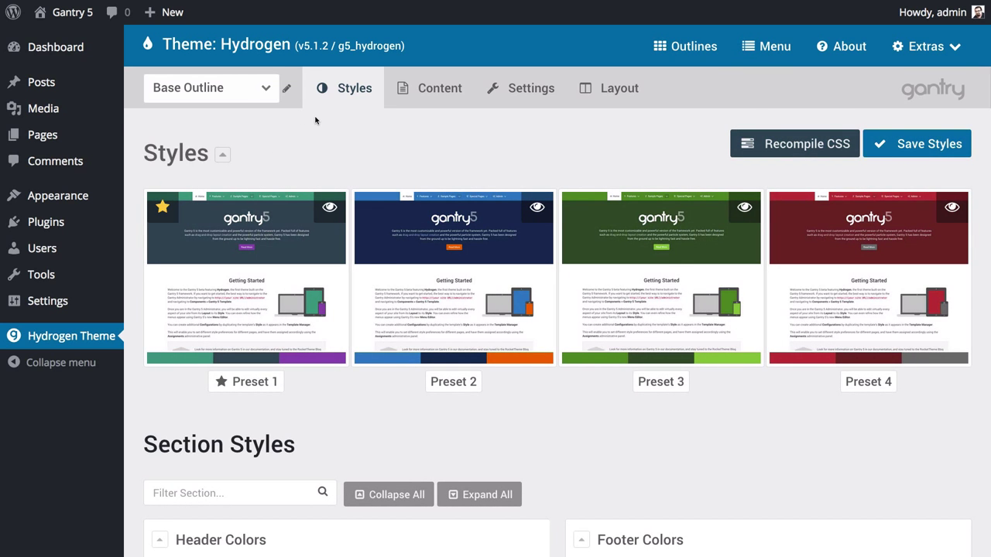
mouse_move(285, 138)
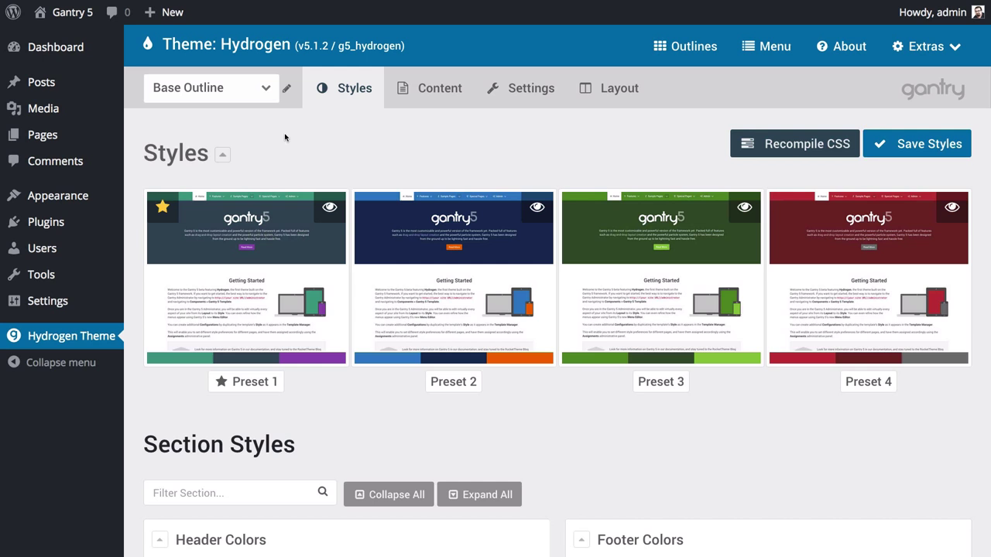
scroll("down", 3)
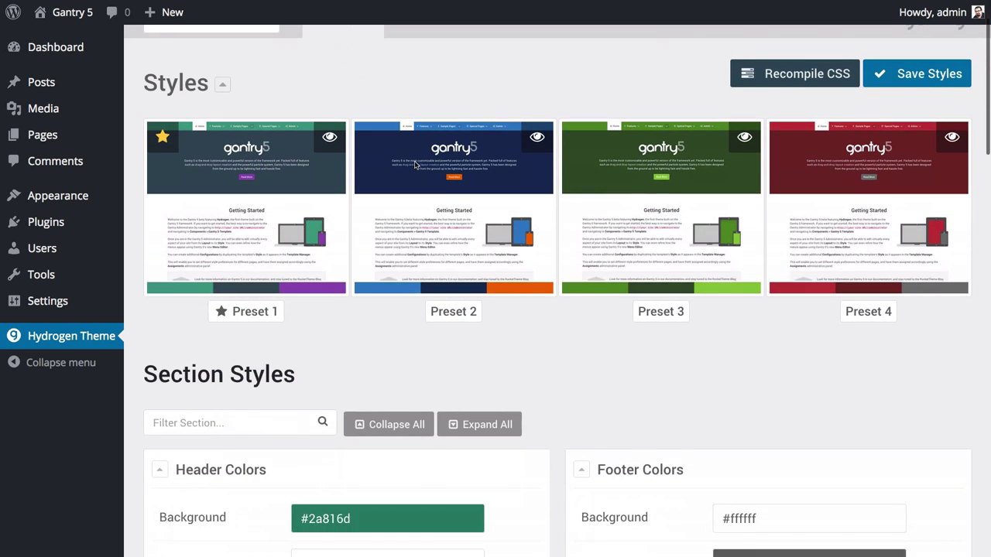
scroll("down", 3)
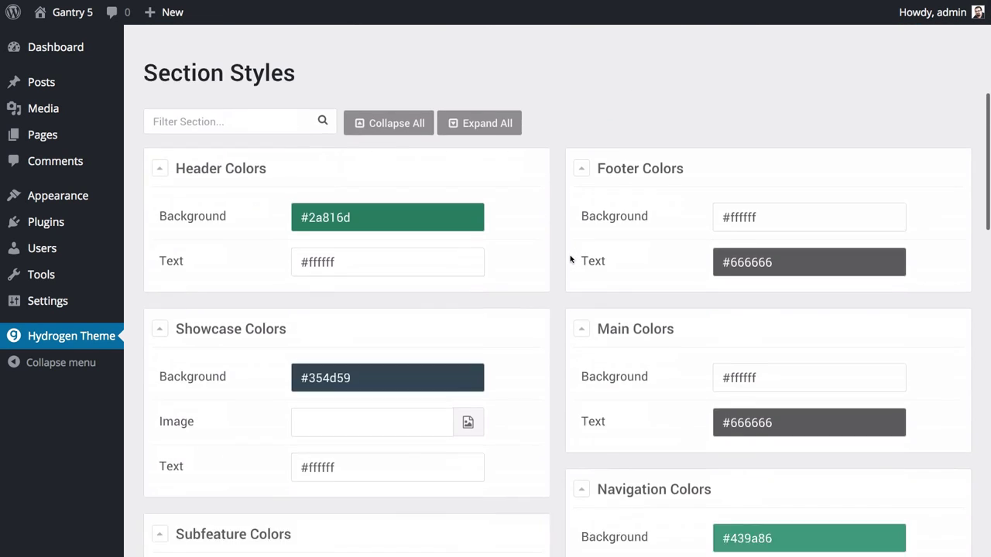
scroll("down", 3)
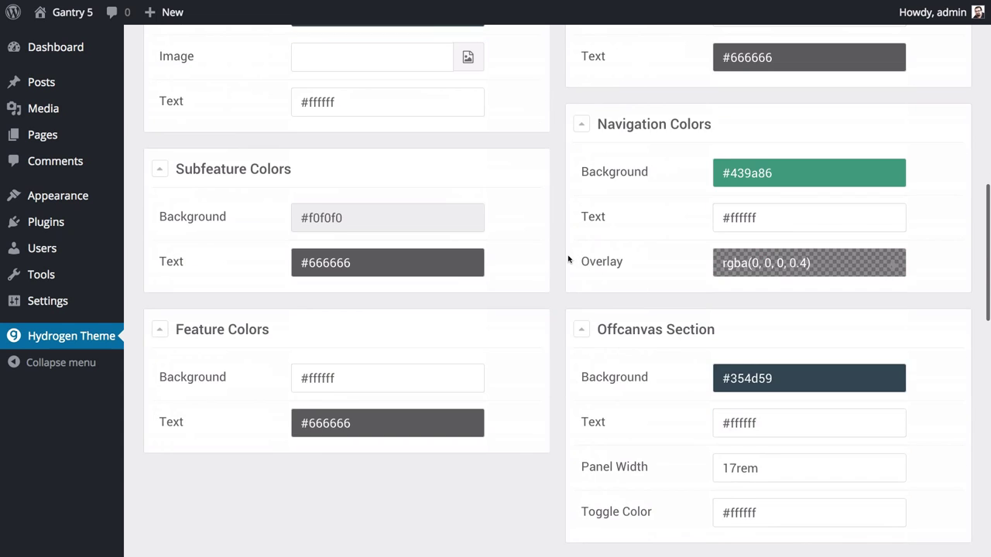
scroll("up", 3)
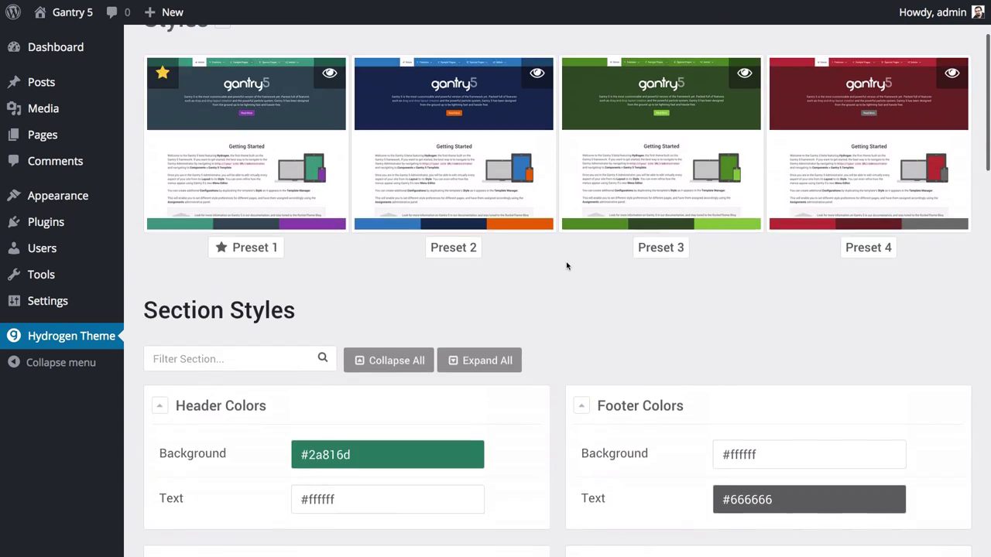
scroll("up", 3)
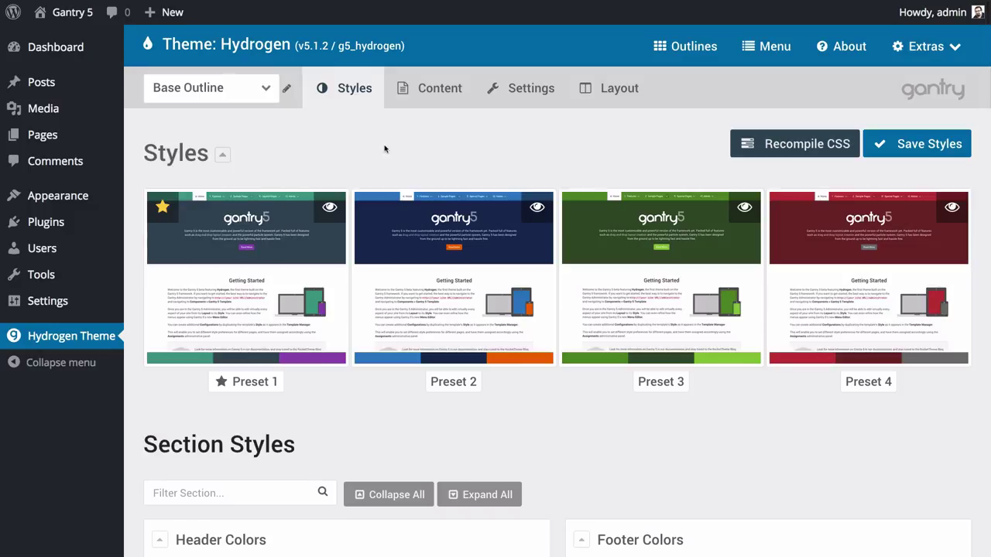
Switch the Styles page to the Home outline and view the live site for comparison
left_click(209, 87)
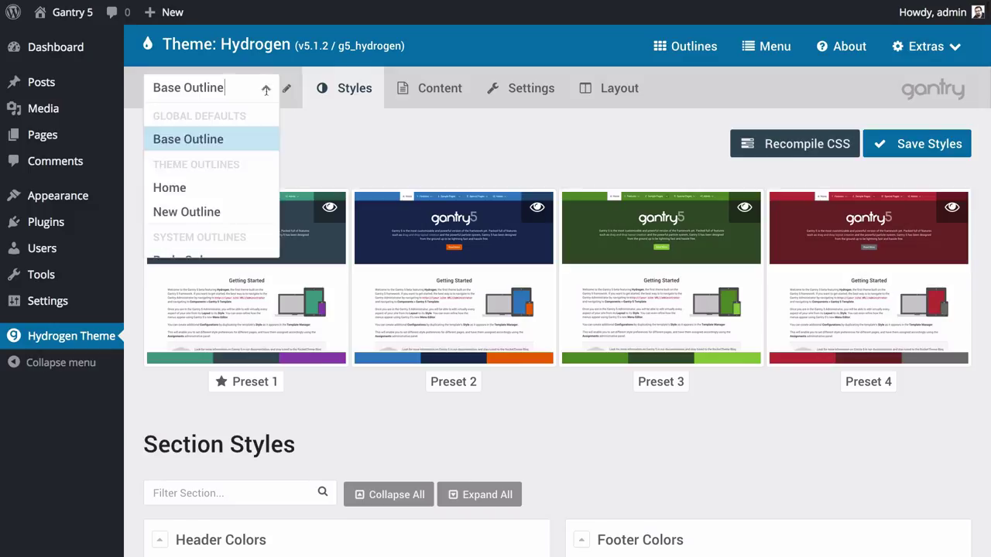
left_click(171, 187)
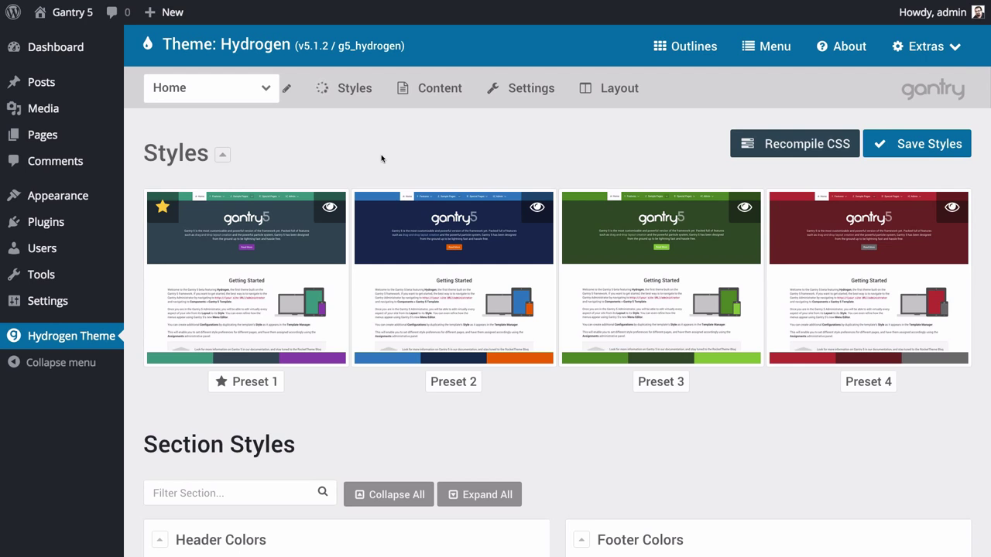
left_click(452, 277)
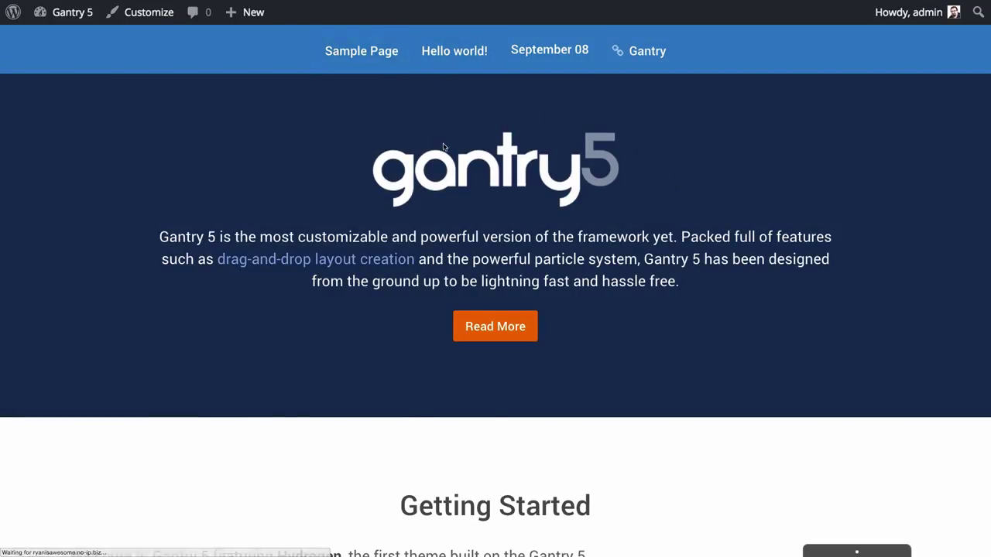
View the green-styled Sample Page on the live site, unlike the blue home page
left_click(360, 50)
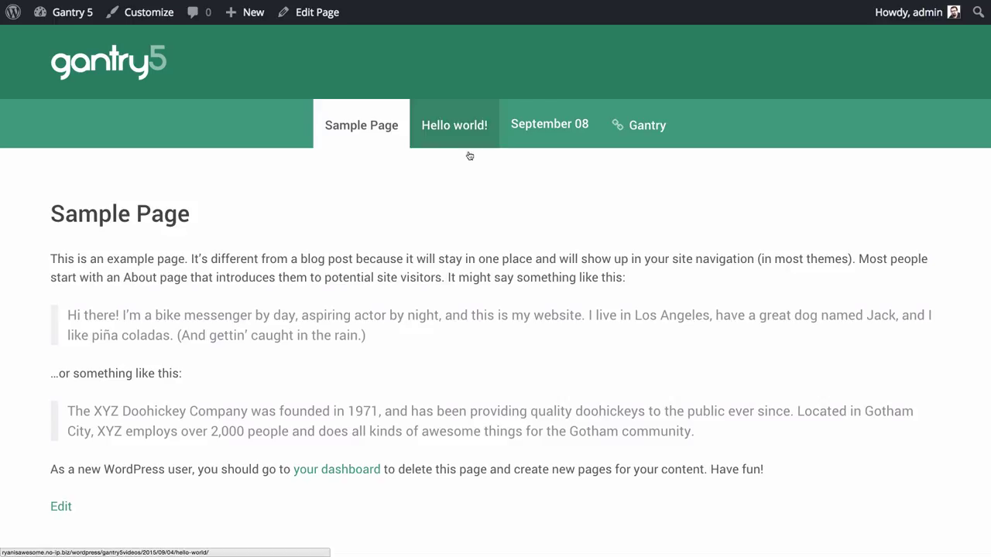
left_click(453, 124)
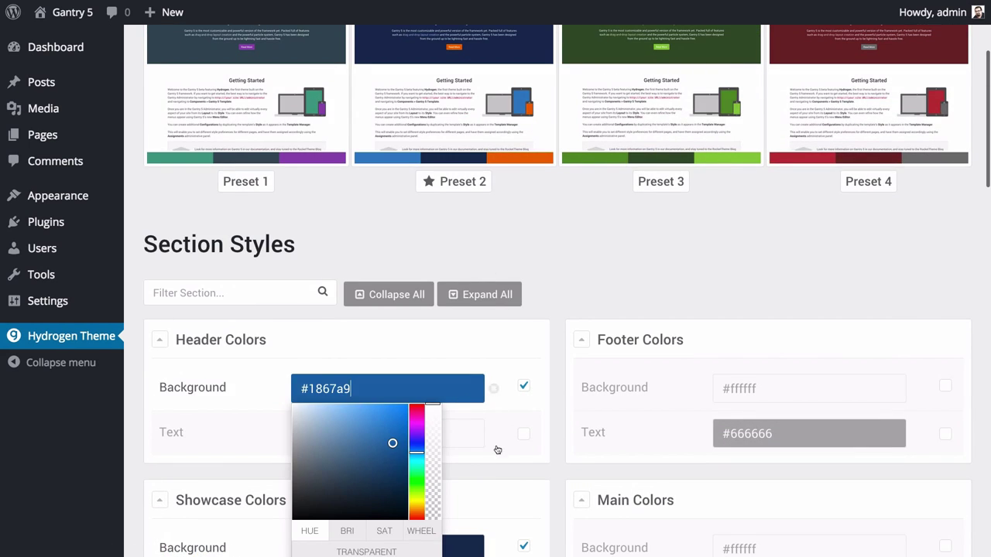
Set the header background colour to #ab5e52 under Header Colors
left_click(421, 530)
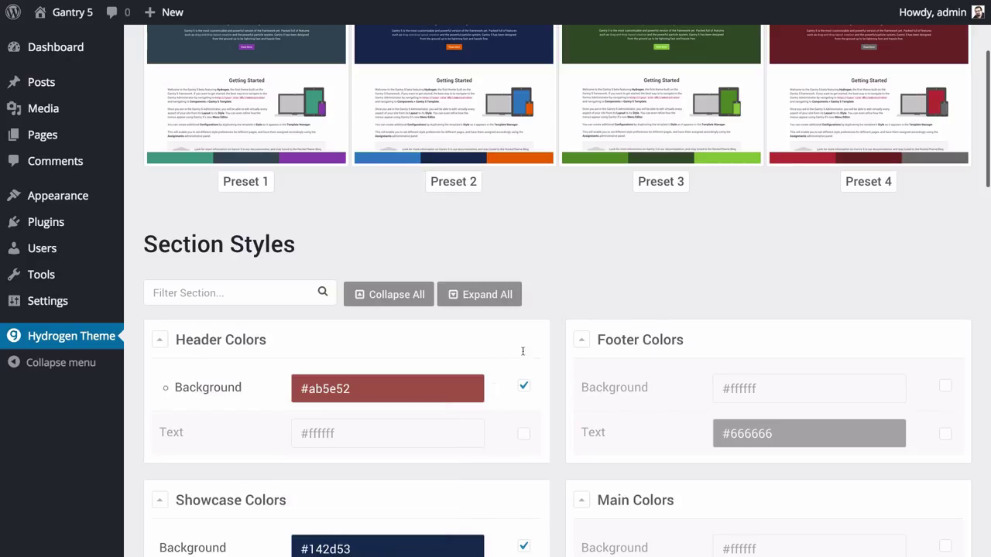
left_click(440, 86)
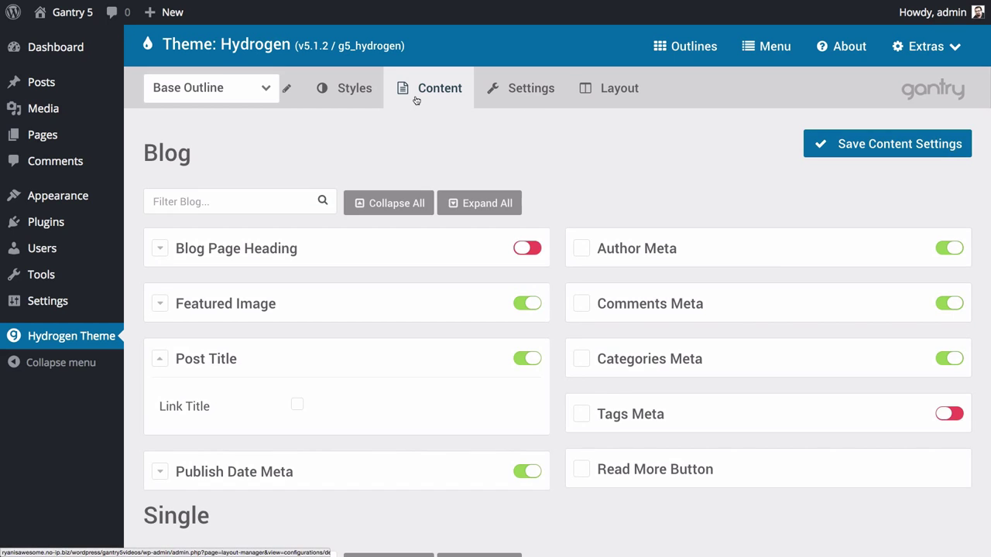
Scroll through the Content sections and enable Link Title under Blog > Post Title
scroll("down", 3)
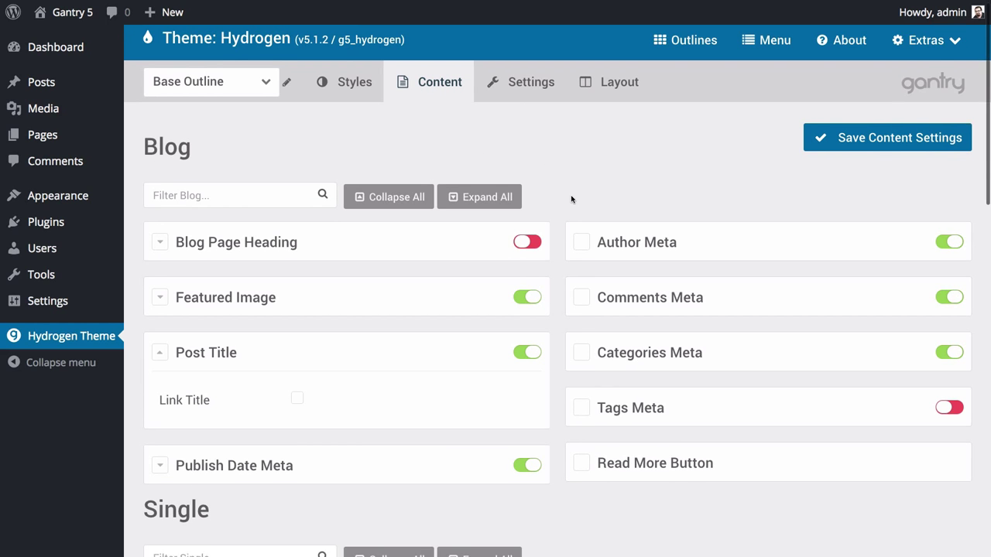
scroll("down", 3)
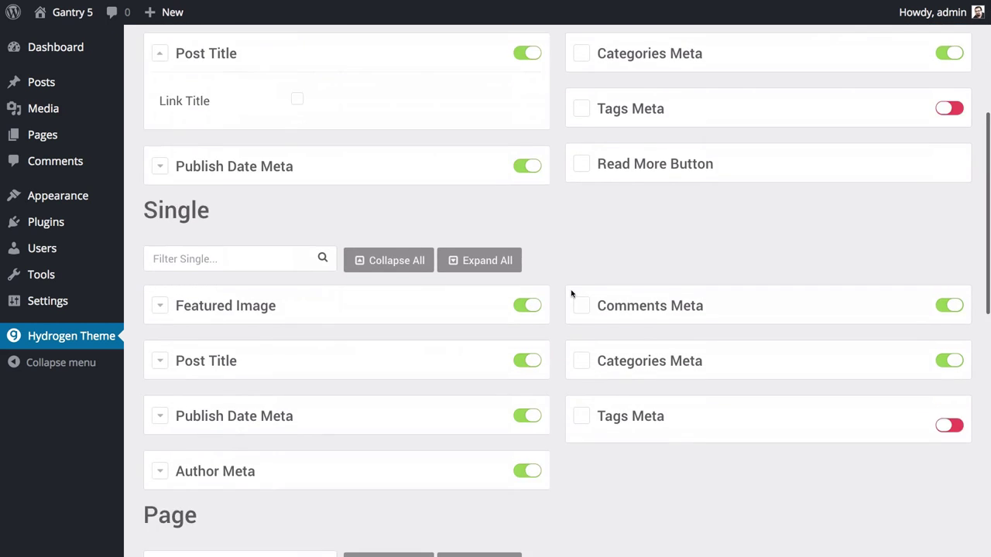
scroll("down", 3)
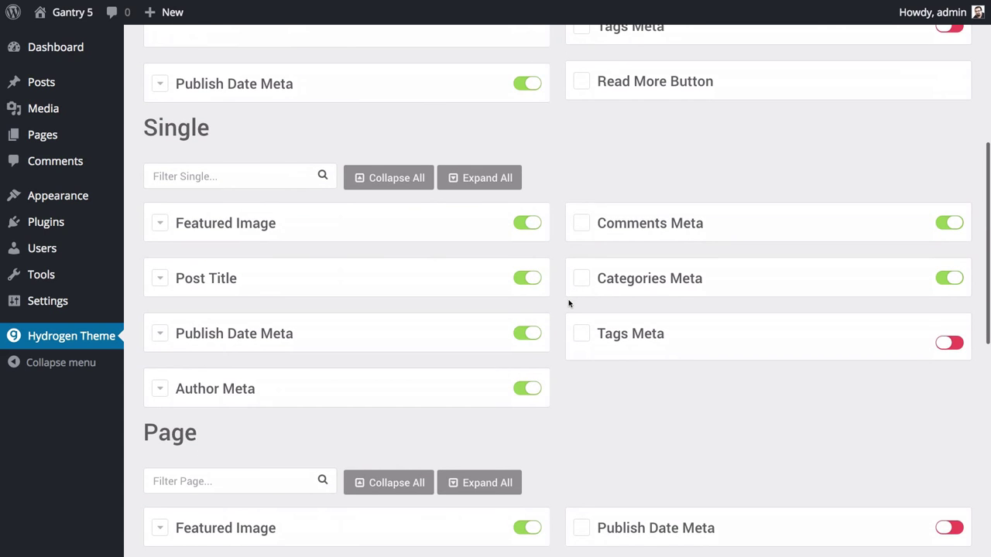
scroll("down", 3)
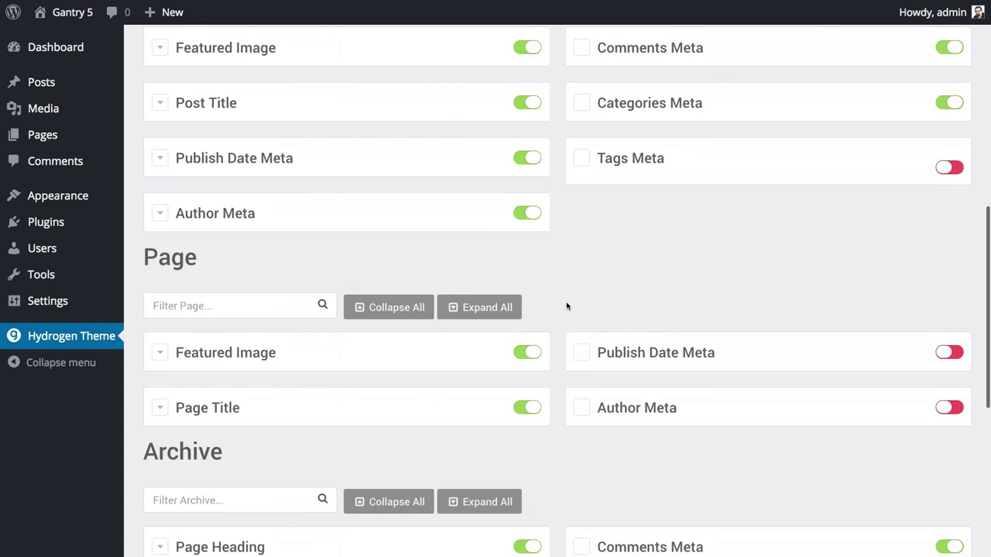
scroll("down", 3)
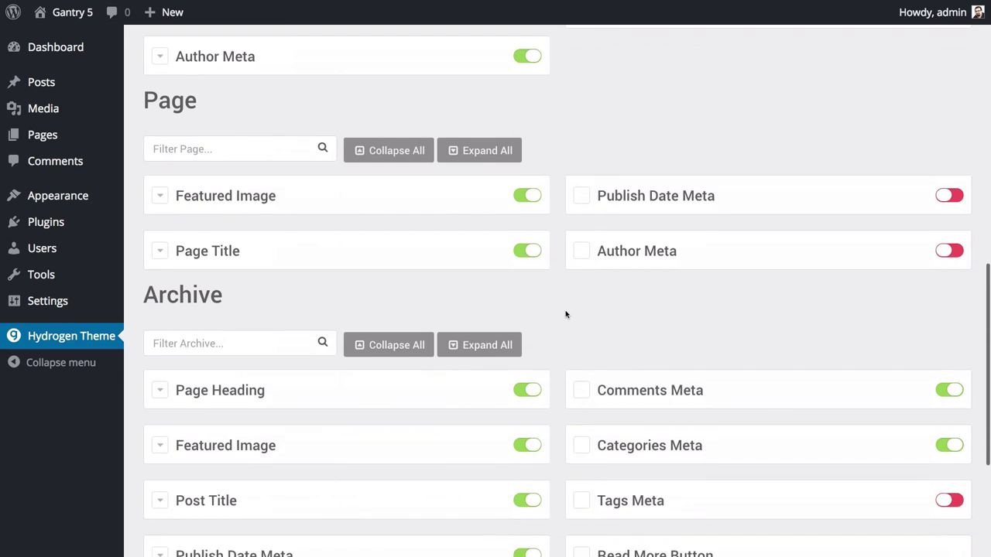
scroll("down", 3)
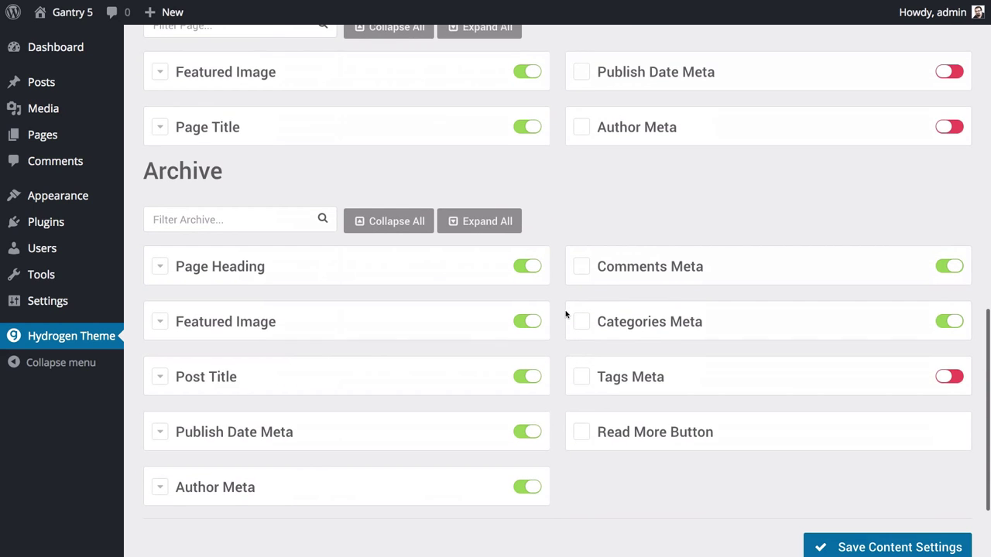
scroll("up", 3)
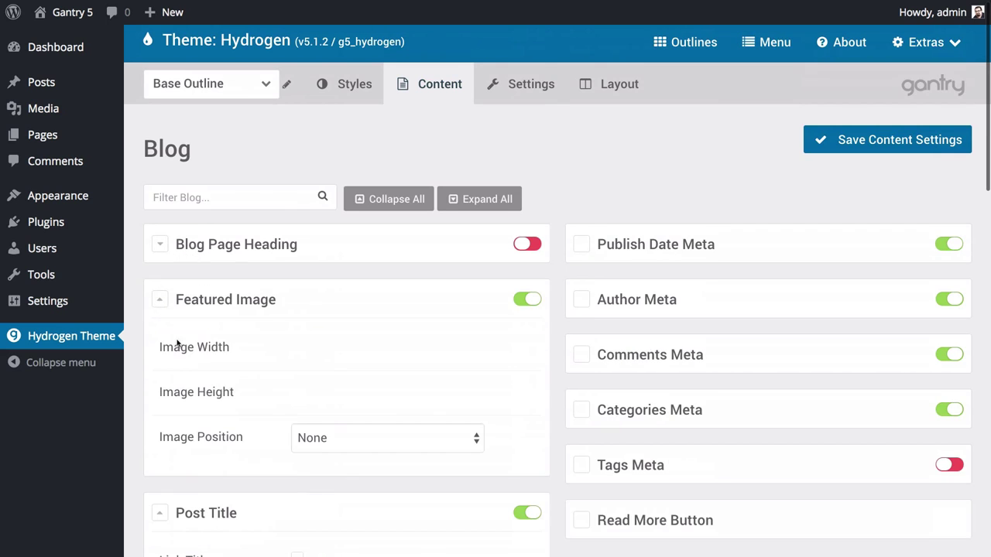
scroll("down", 3)
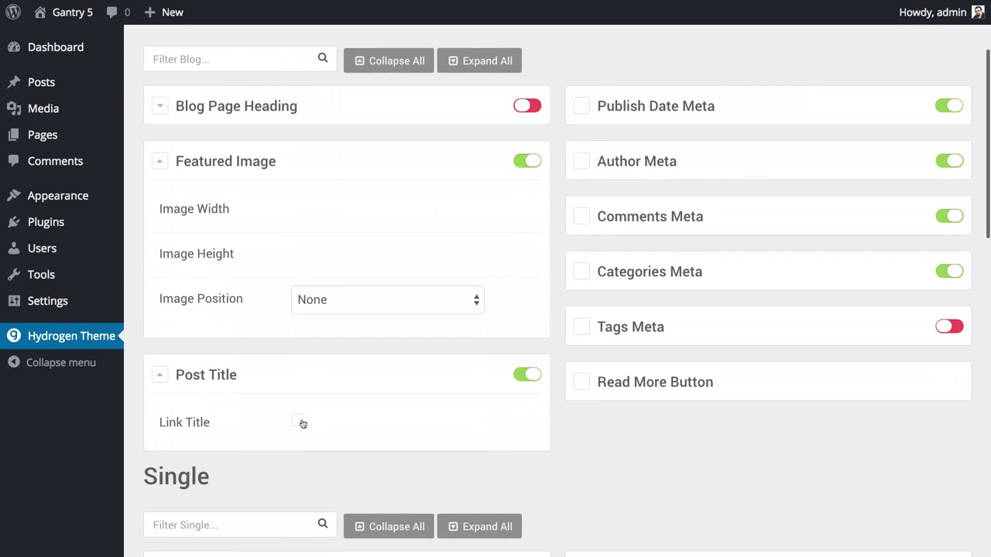
left_click(297, 421)
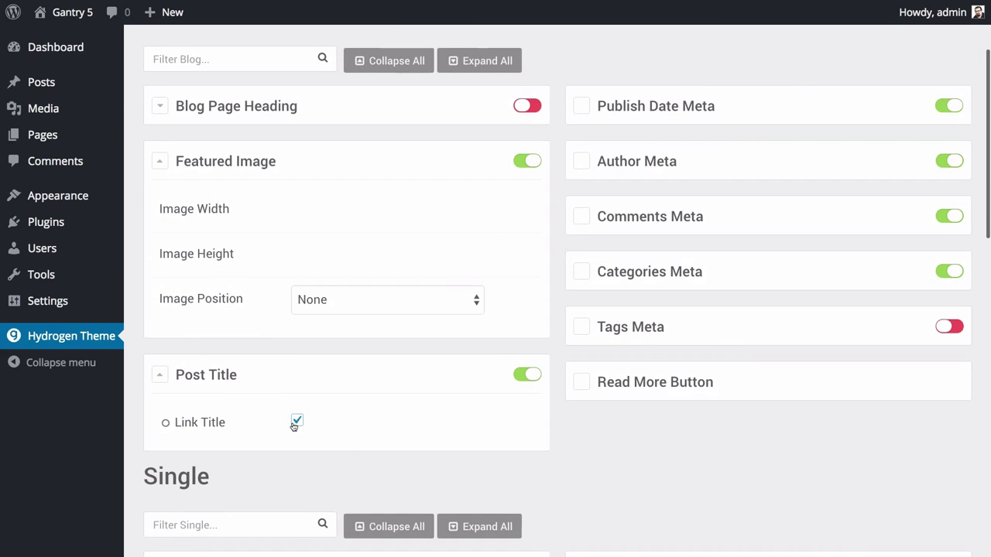
left_click(297, 421)
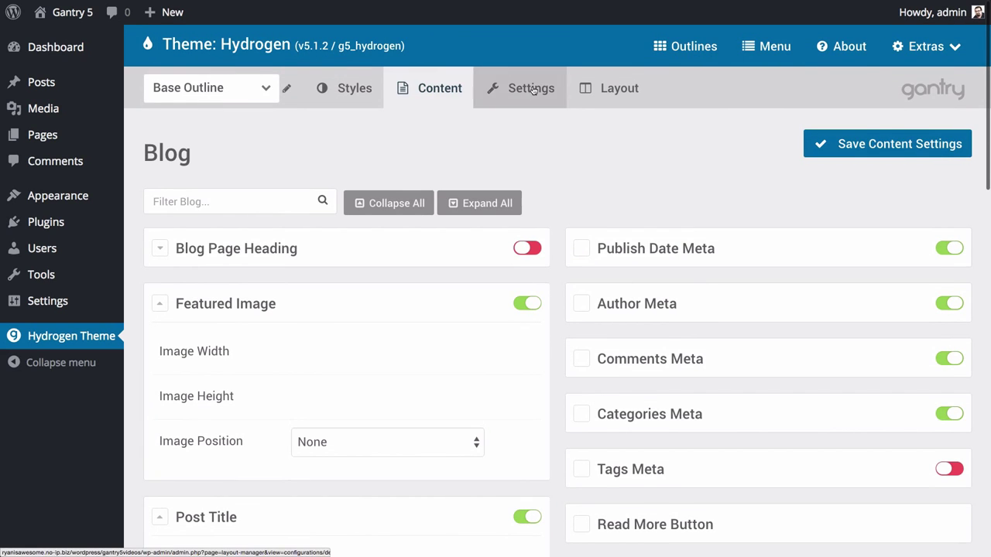
Enter start year 2007 and owner RocketTheme, LLC as the Copyright particle defaults
left_click(531, 87)
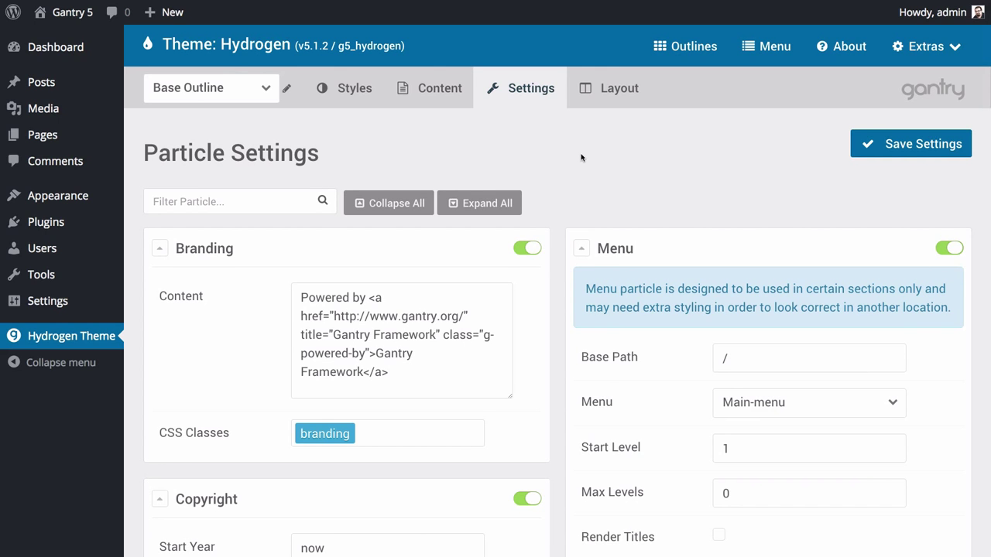
scroll("down", 3)
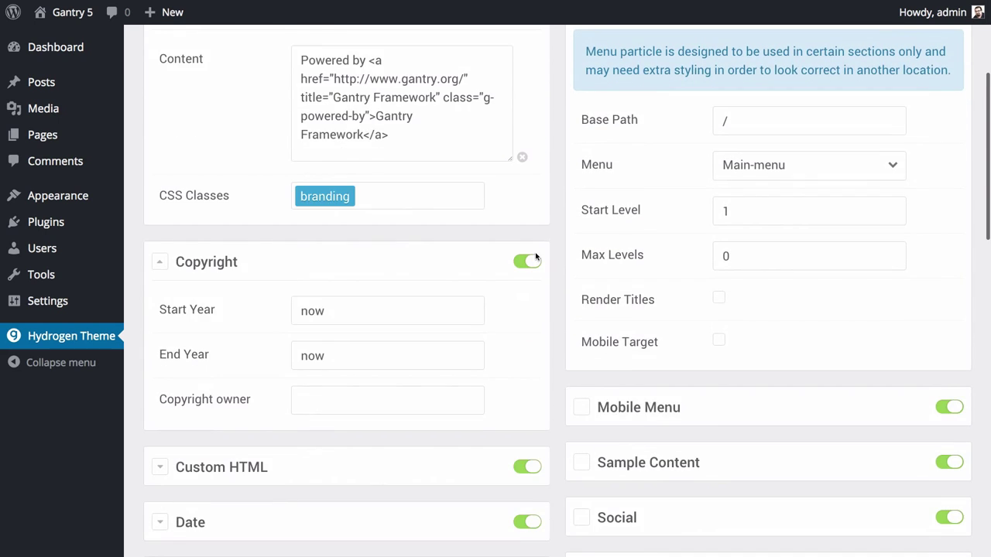
scroll("down", 3)
type("2007")
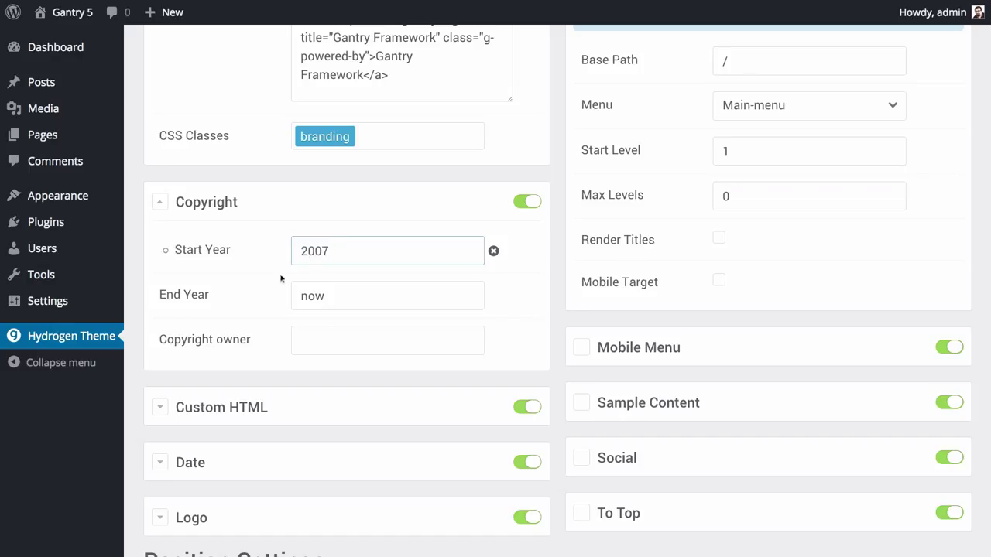
type("Rock")
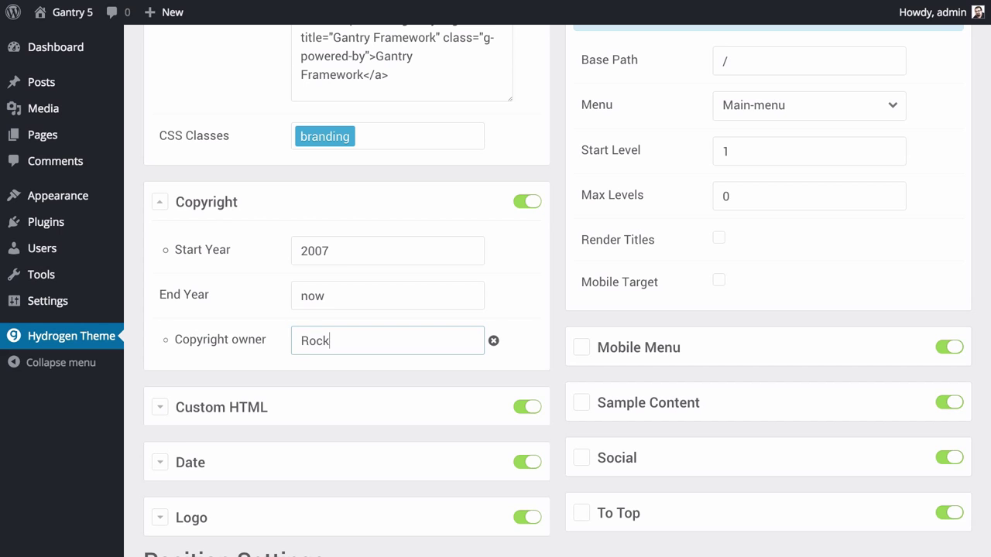
type("etTheme, LLC")
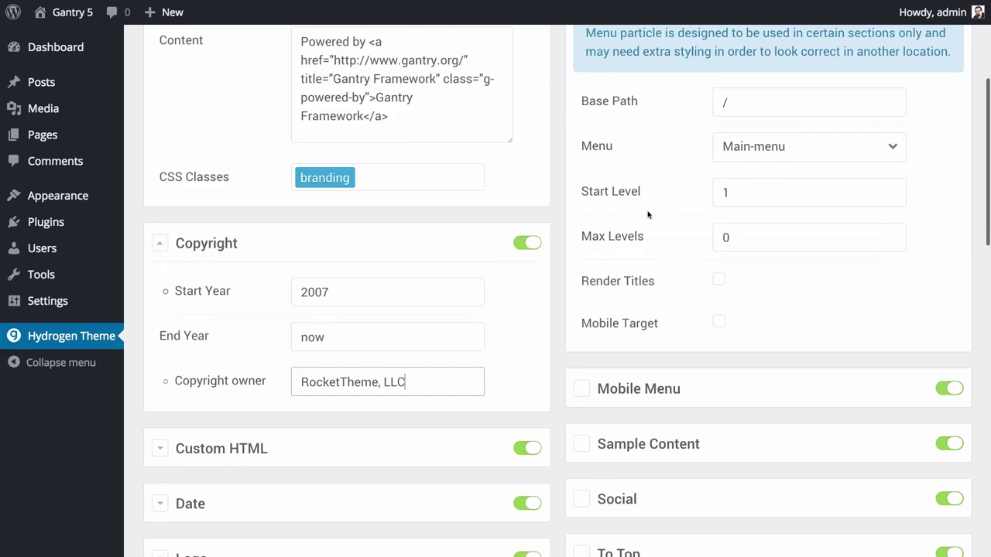
left_click(910, 44)
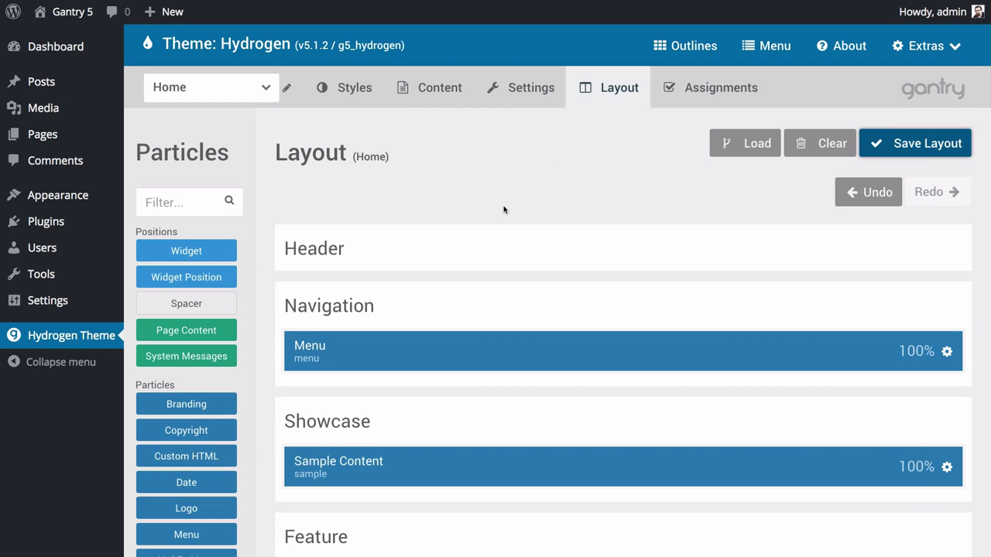
mouse_move(558, 216)
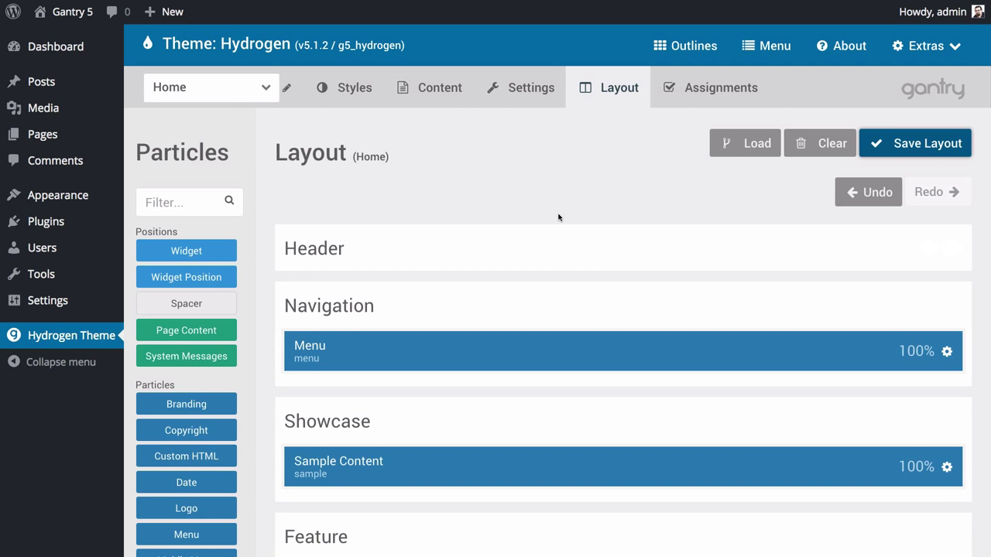
scroll("down", 3)
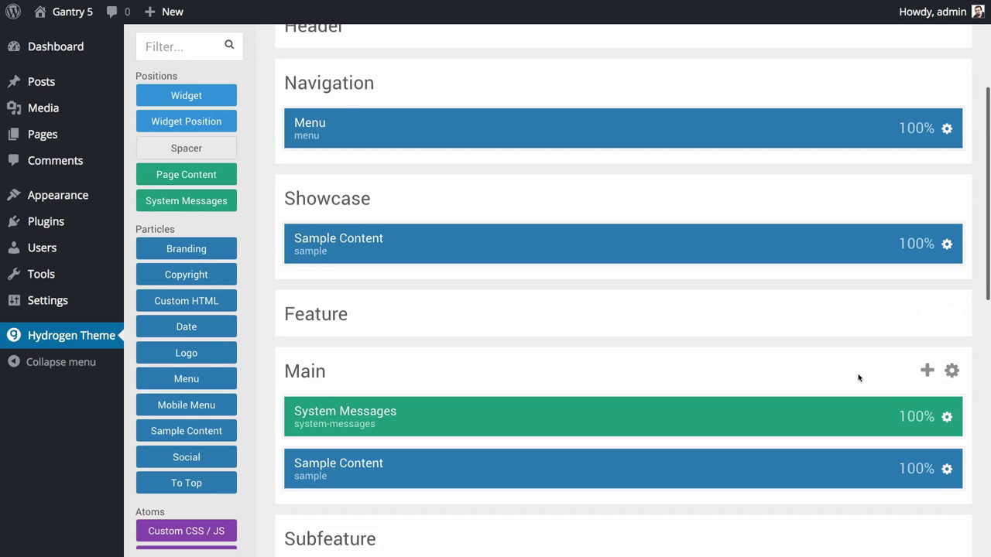
scroll("down", 3)
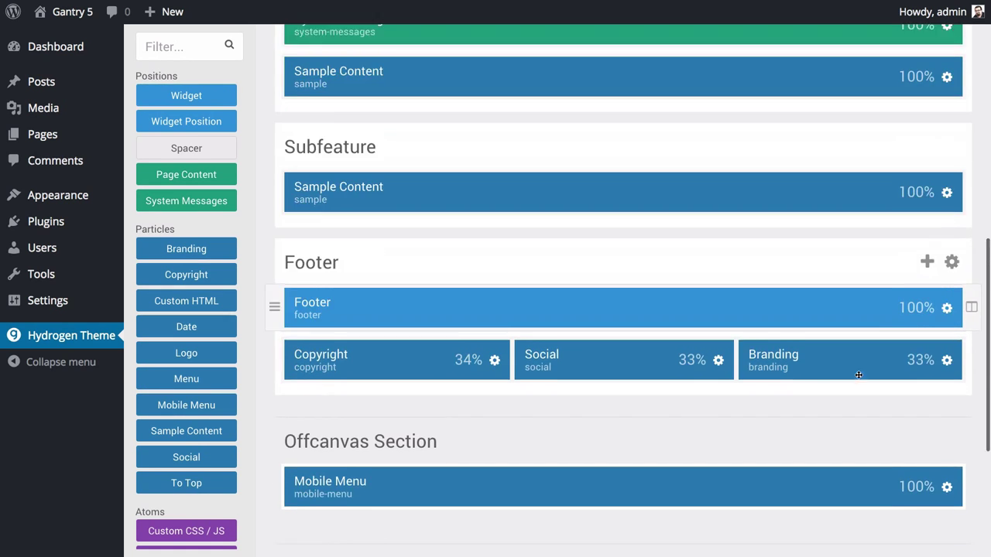
scroll("up", 3)
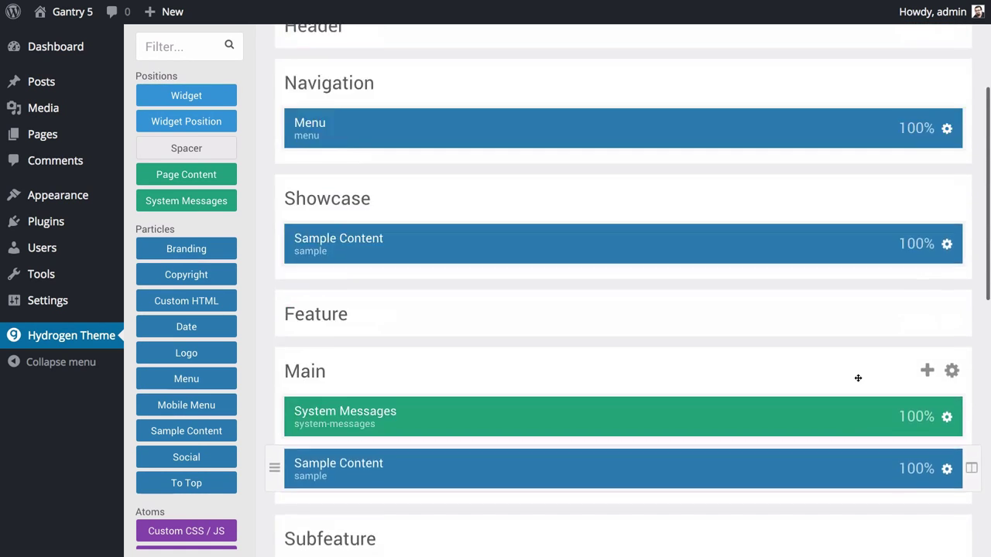
scroll("up", 3)
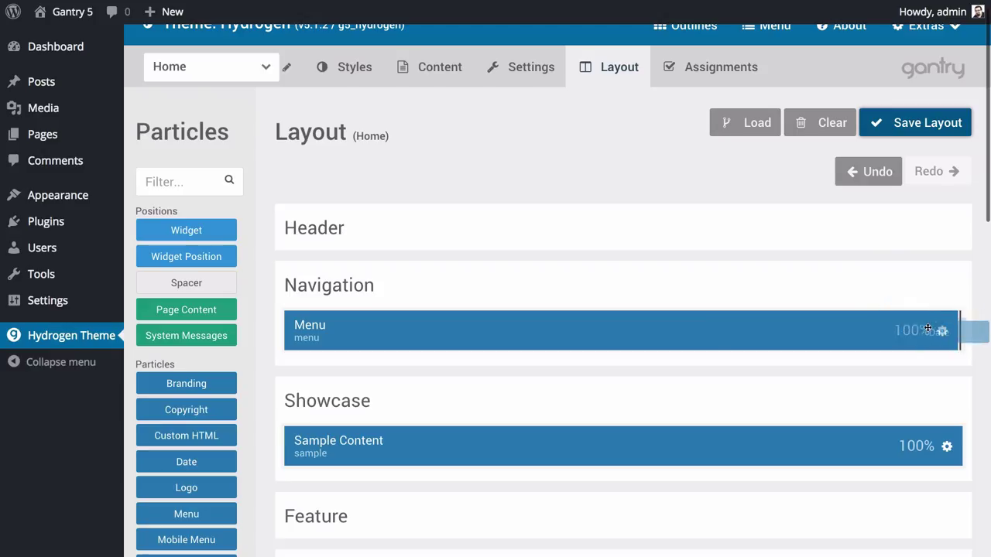
Place Date beside Menu in Navigation, save, then add a Spacer so all three share thirds
left_click_drag(186, 461, 790, 332)
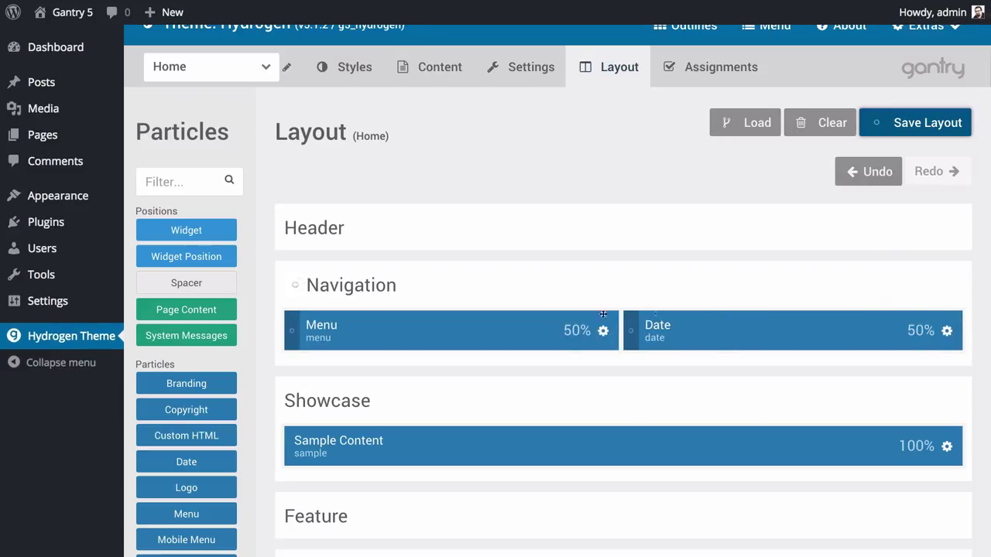
mouse_move(831, 195)
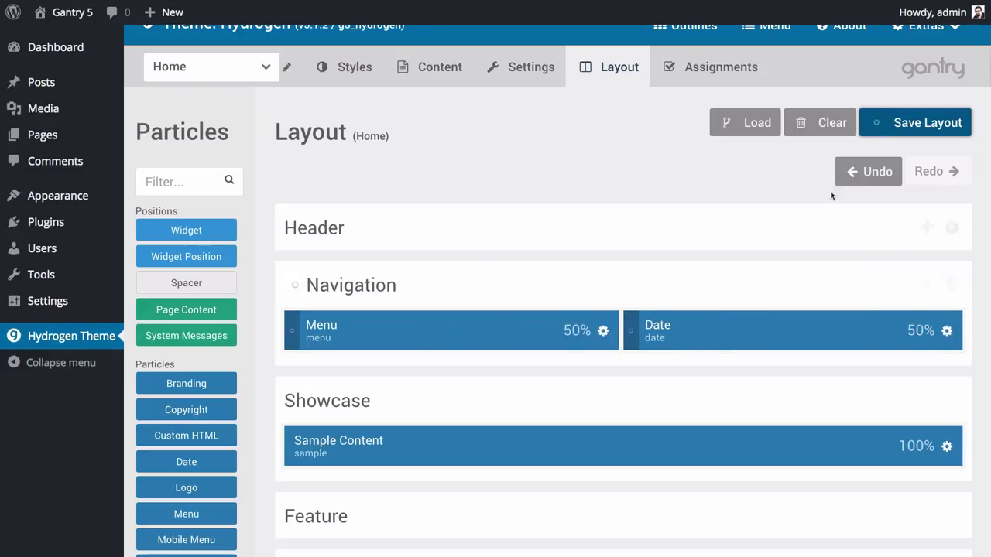
left_click(913, 123)
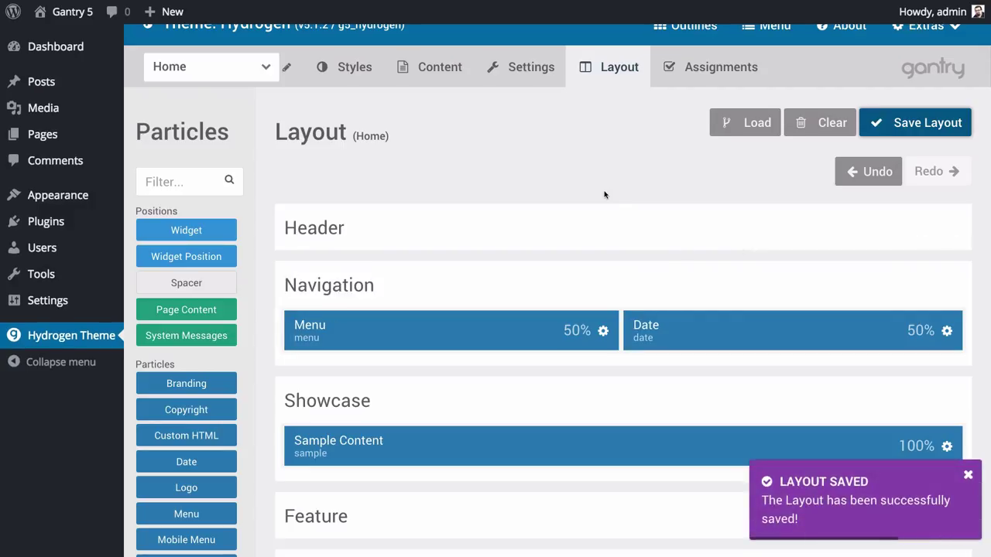
mouse_move(365, 244)
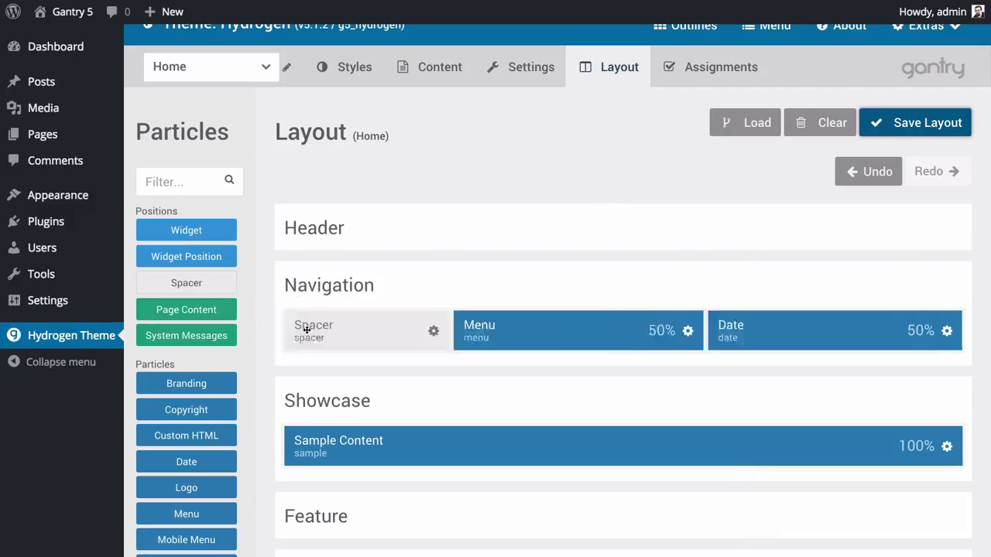
left_click(913, 122)
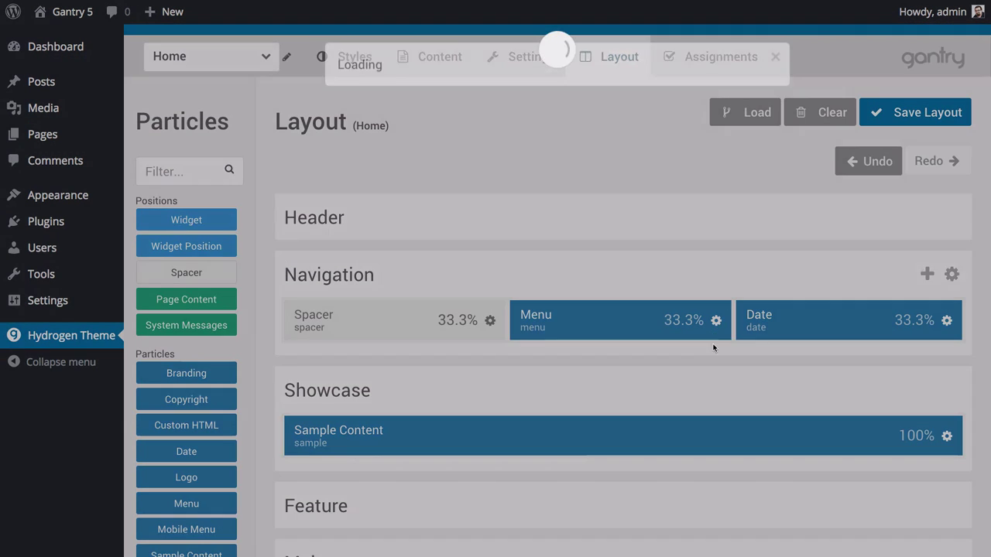
left_click(715, 319)
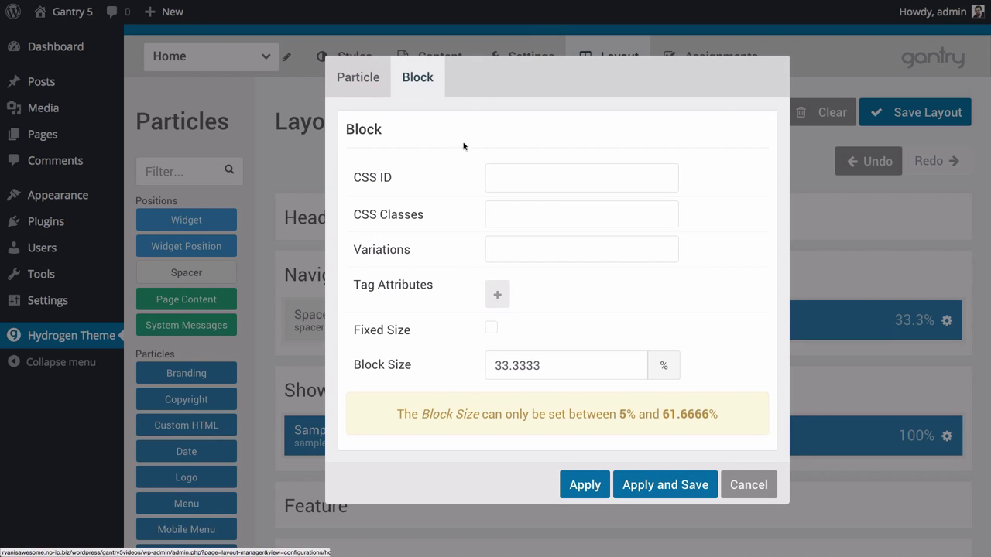
mouse_move(393, 285)
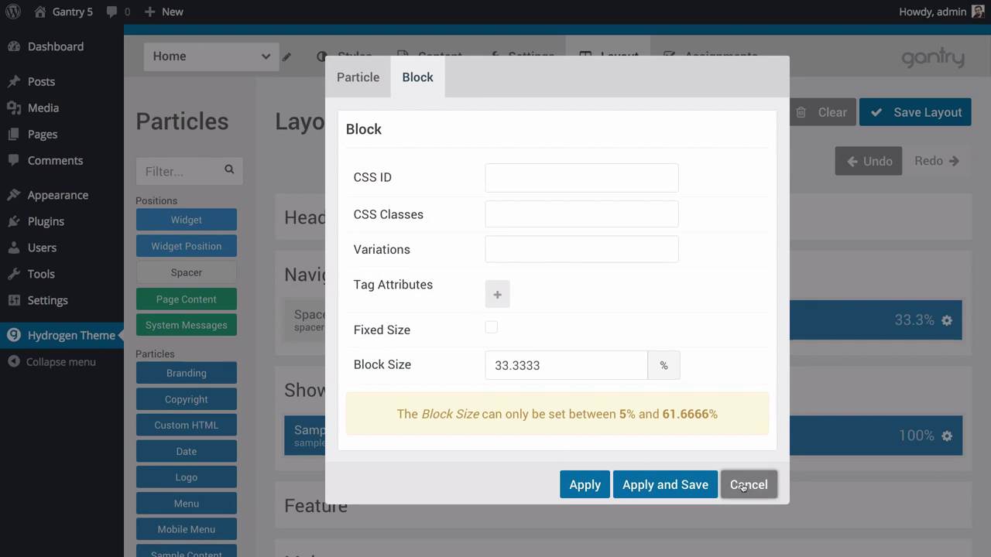
left_click(747, 483)
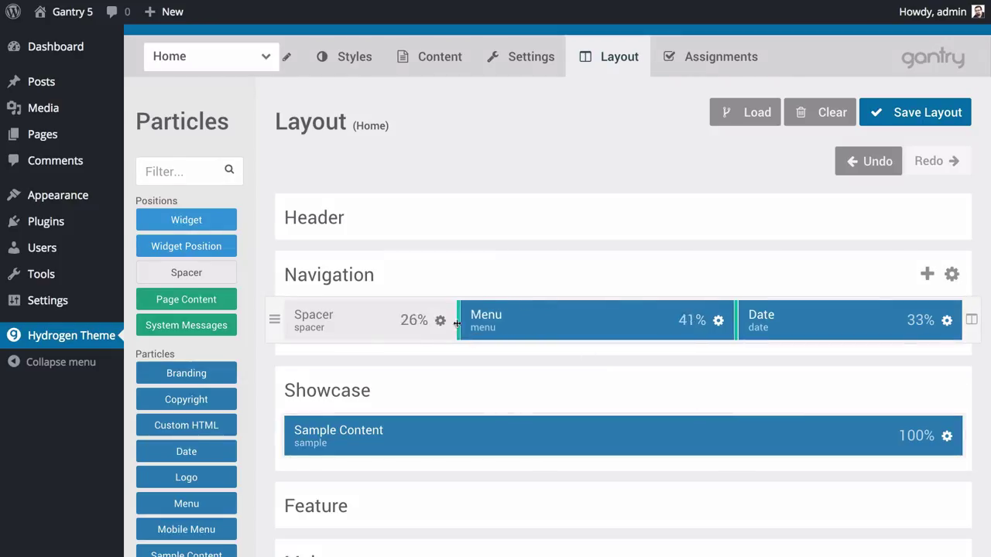
Shrink the Spacer to 25% beside Menu, then add a Widget Position to Showcase
left_click_drag(457, 319, 458, 319)
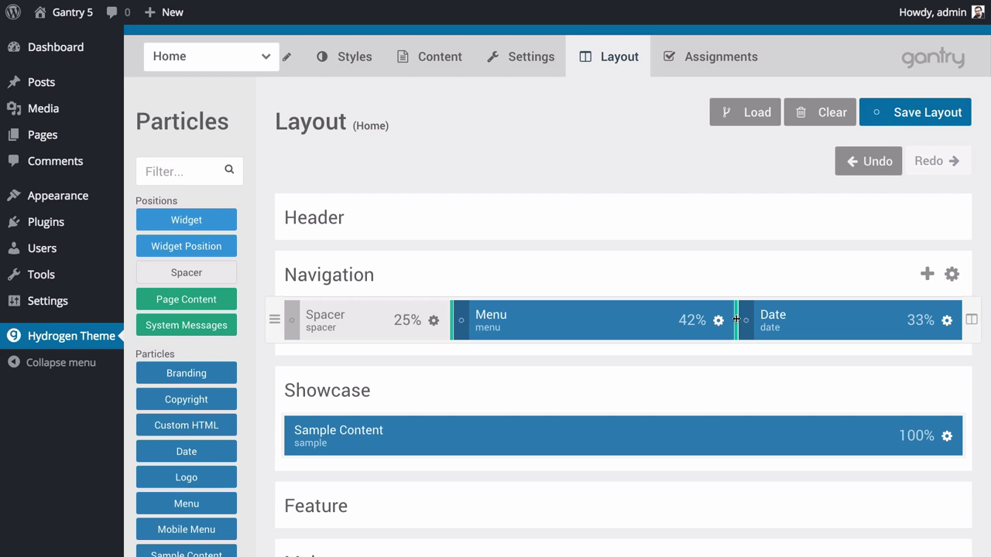
left_click(914, 112)
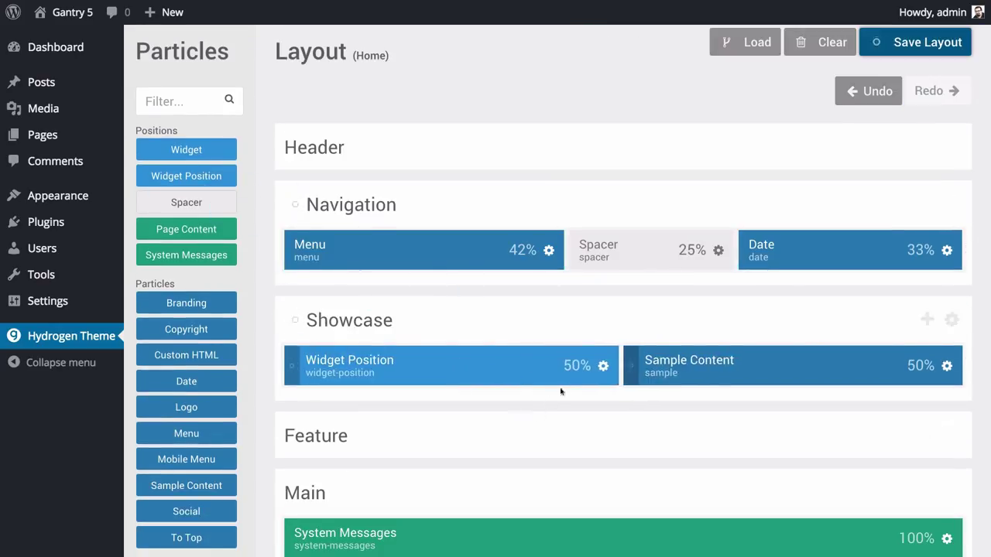
Give Showcase's Widget Position the key showcase-a and save the layout
left_click(604, 366)
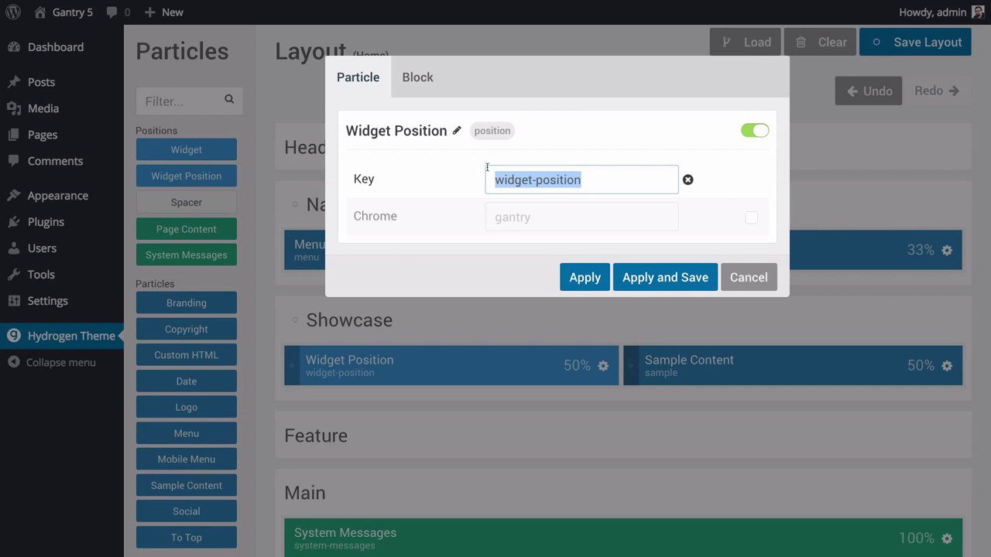
type("showcase-a")
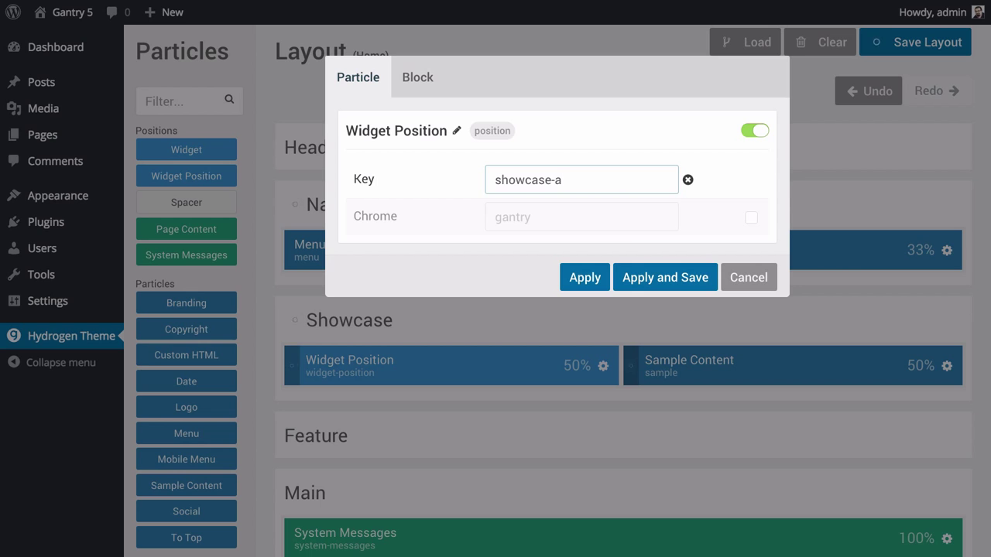
left_click(664, 277)
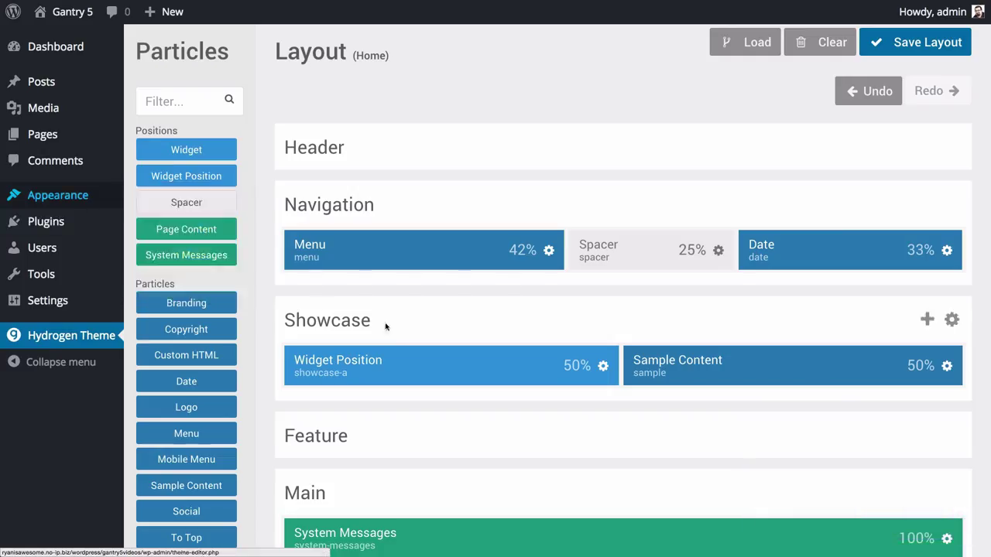
Show the page assignments for the outline New Outline
left_click(719, 86)
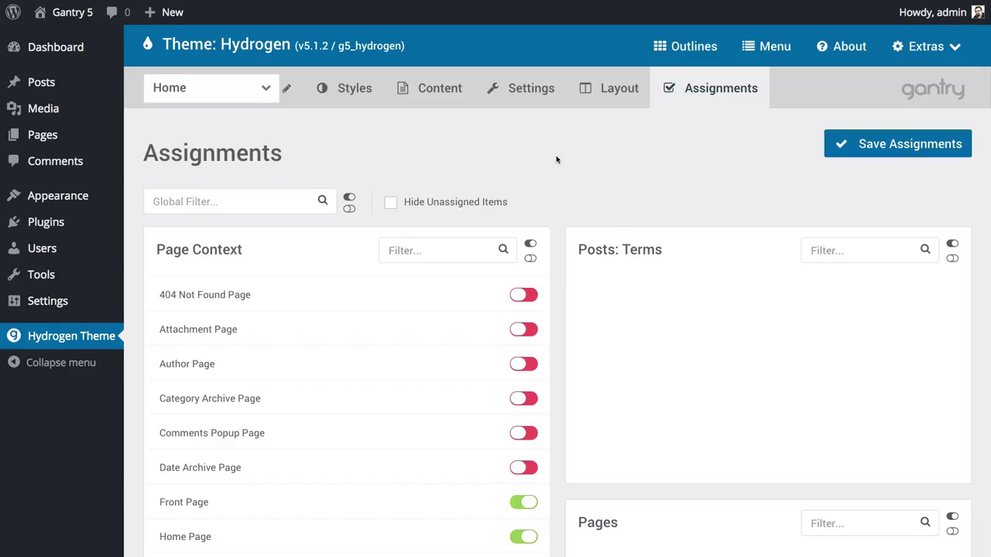
mouse_move(704, 152)
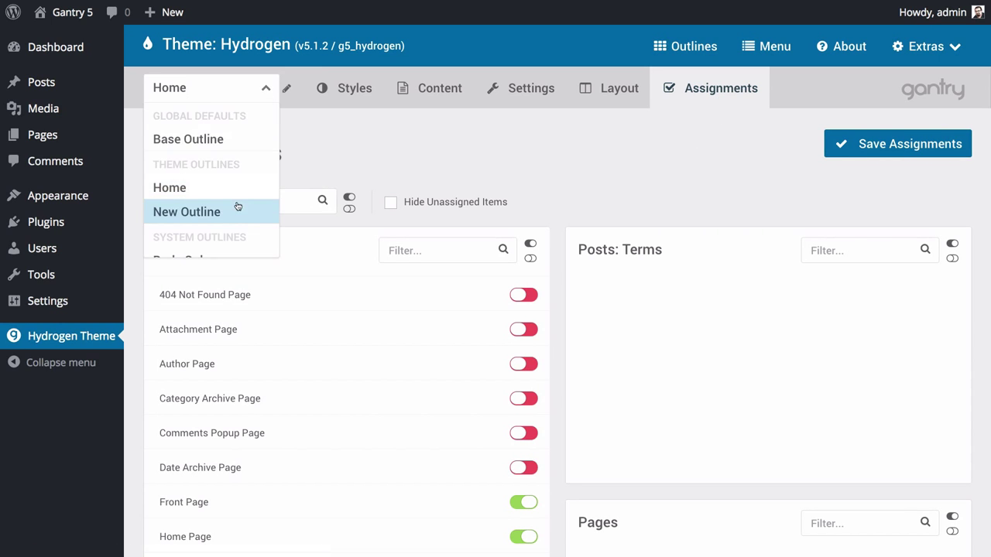
left_click(186, 210)
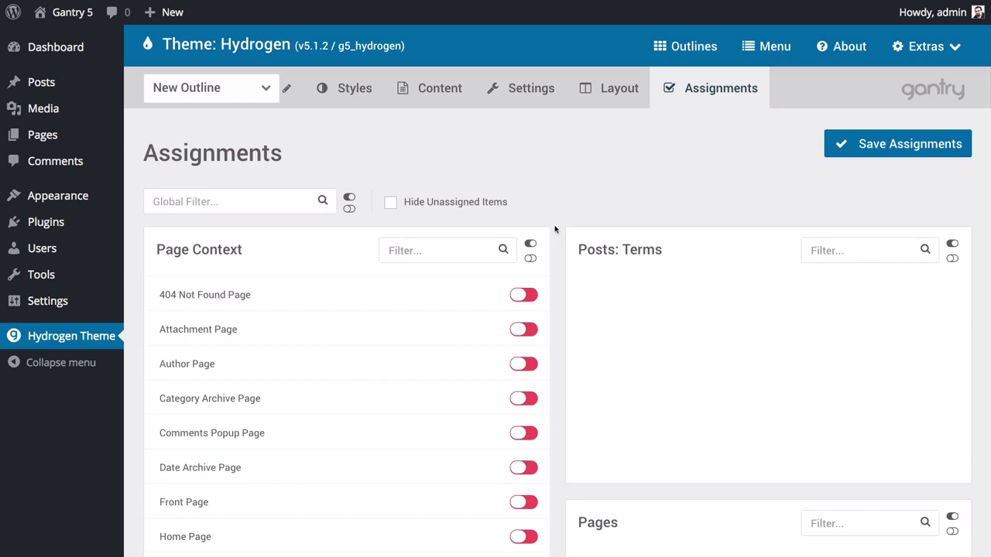
scroll("down", 3)
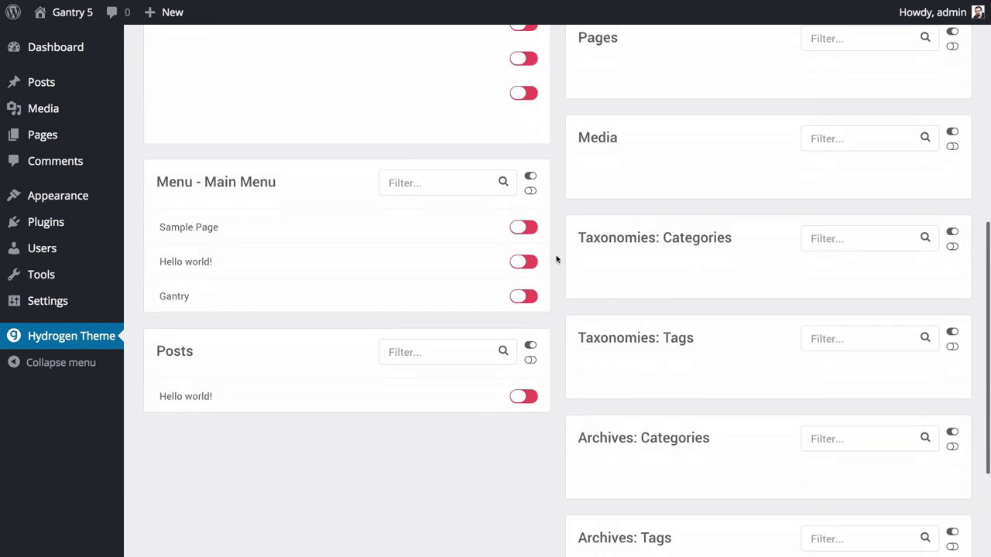
scroll("down", 3)
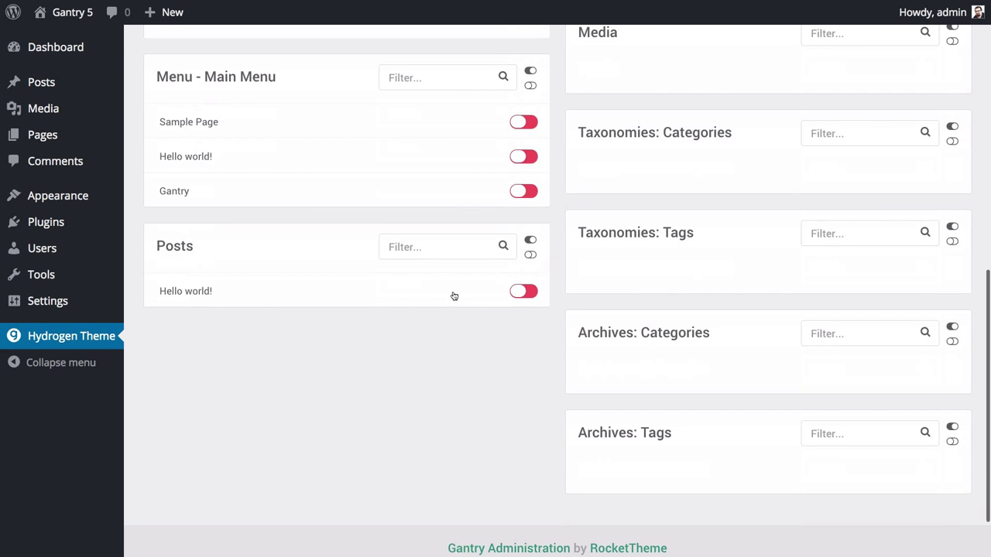
Toggle the Hello world! post, hide unassigned items, and leave the post unassigned
left_click(524, 291)
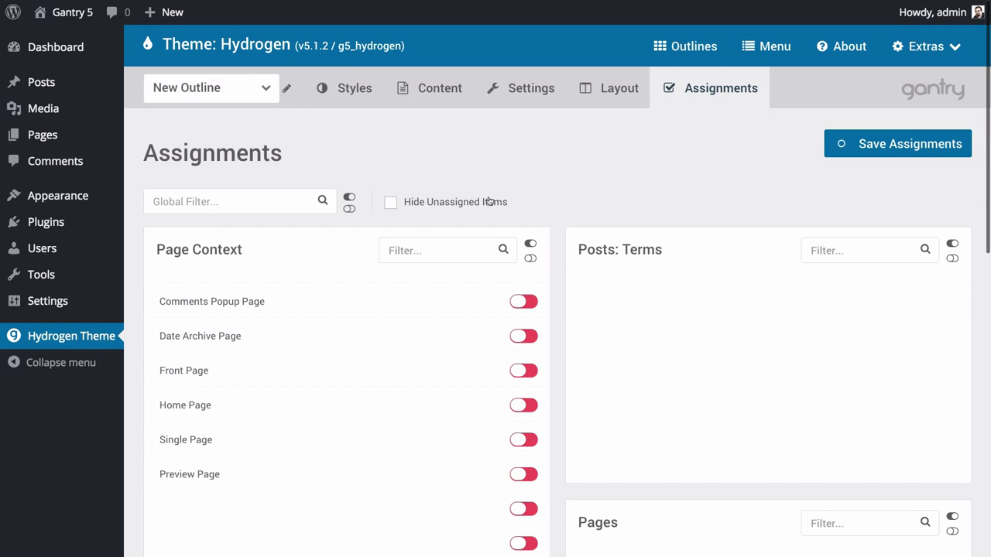
left_click(390, 202)
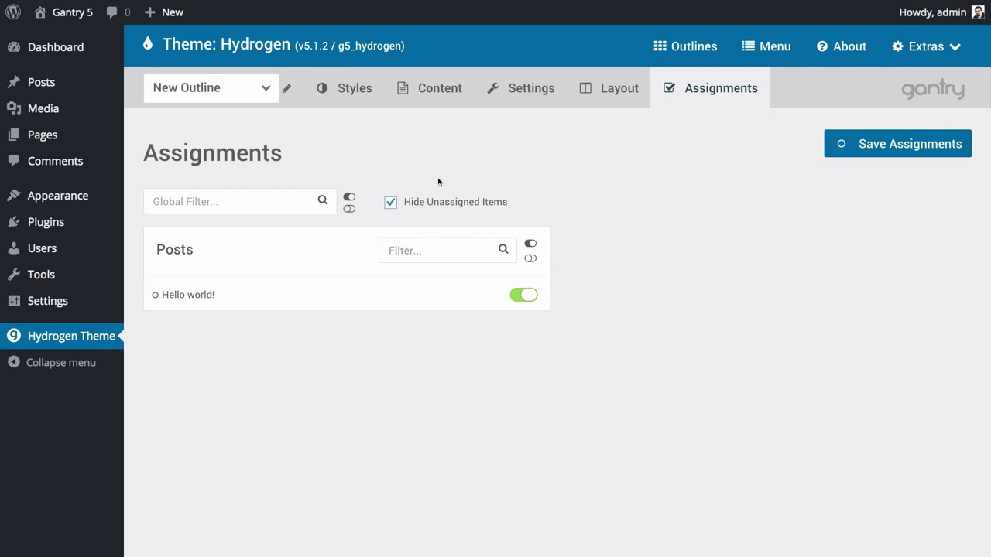
left_click(524, 295)
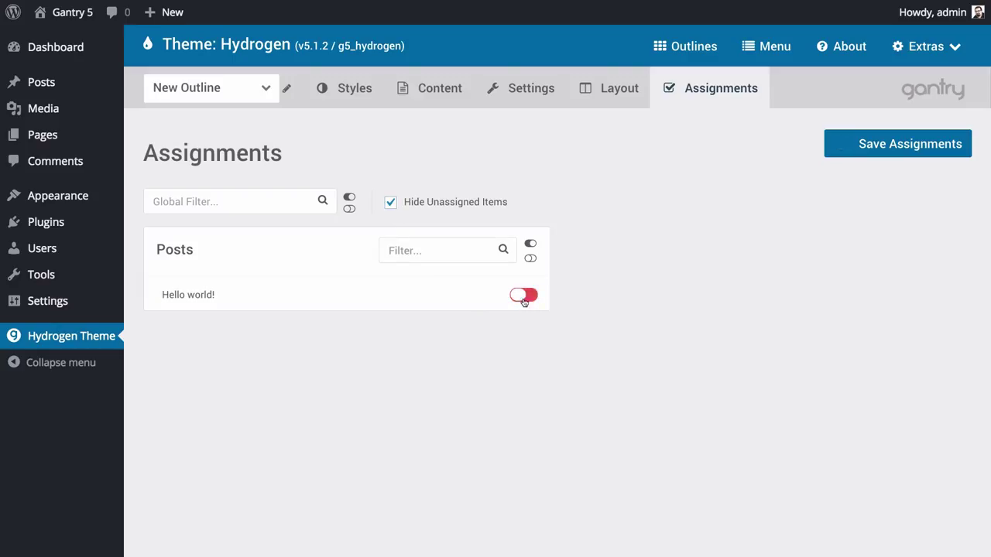